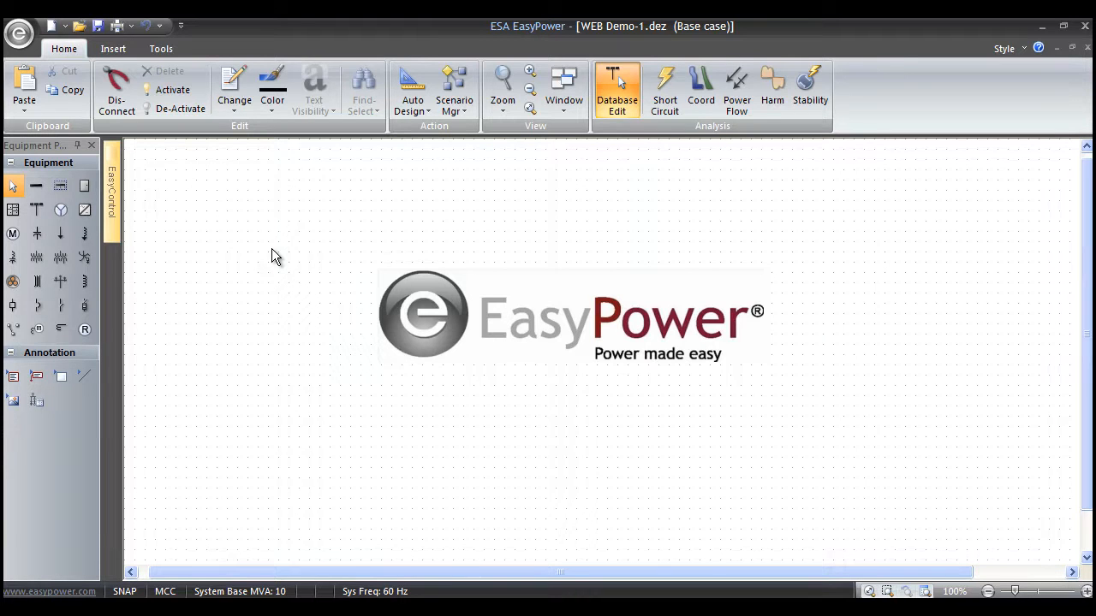
{"action": "mouse_move", "coordinate": [275, 250]}
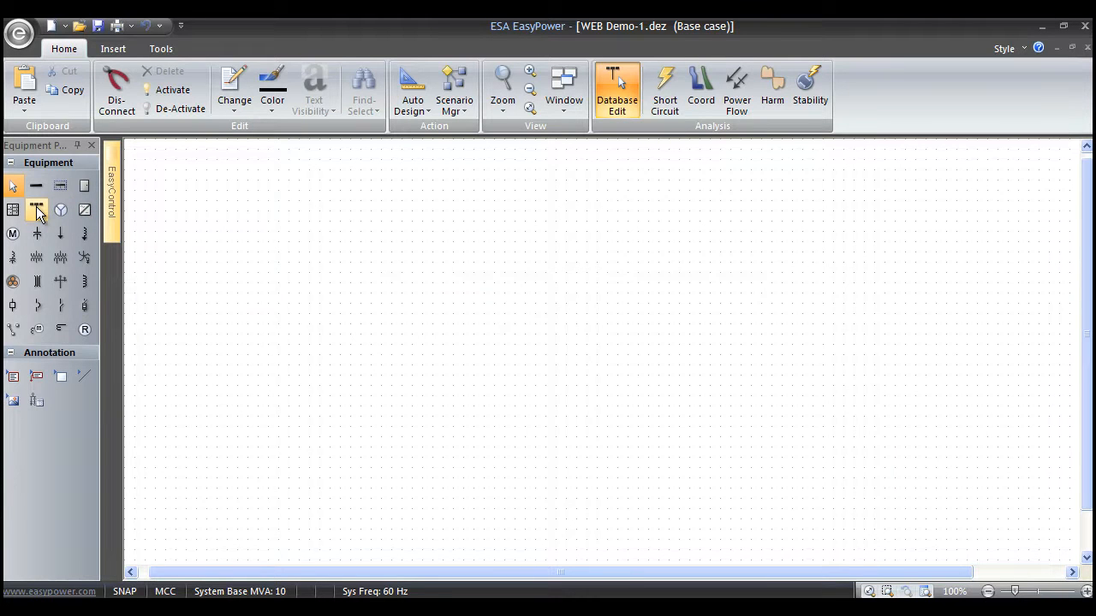
- Place utility UTIL-1 on the one-line with a 13.8 kV bus base voltage
{"action": "left_click", "coordinate": [38, 208]}
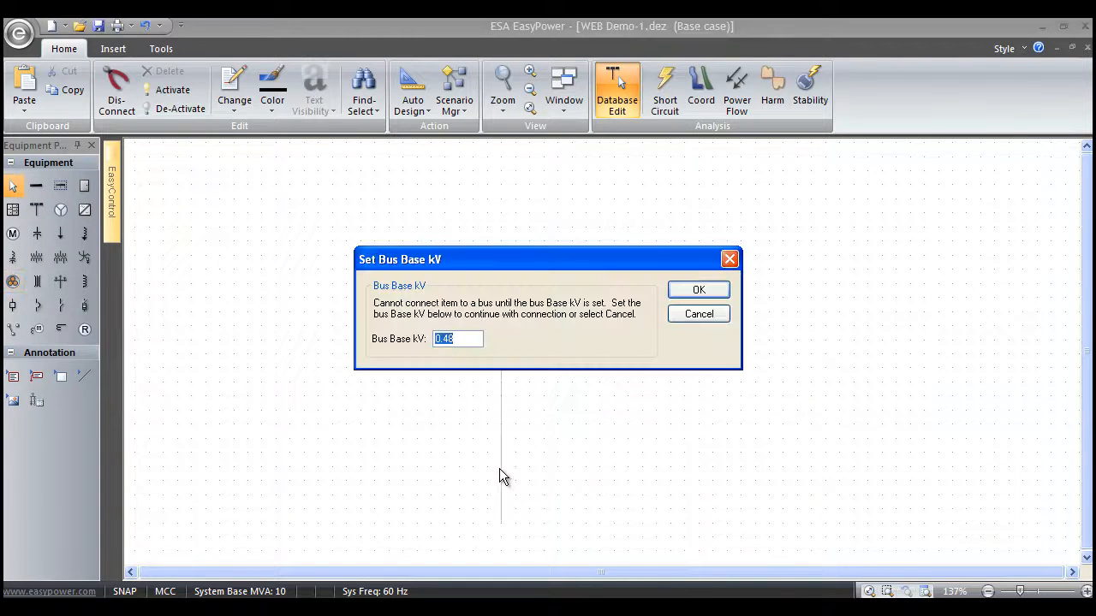
{"action": "type", "text": "13.8"}
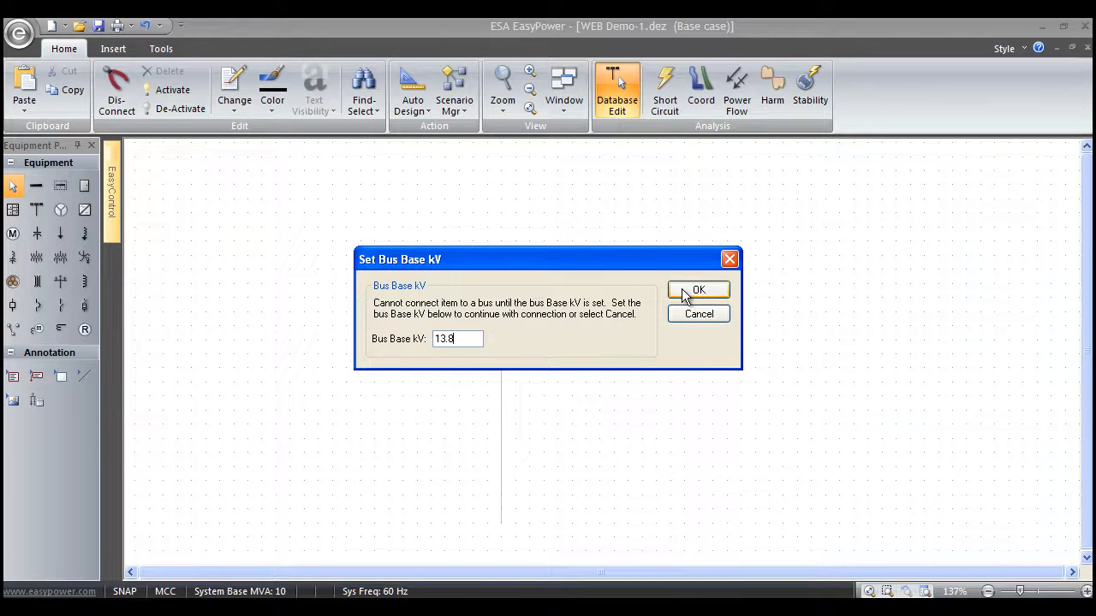
{"action": "left_click", "coordinate": [698, 290]}
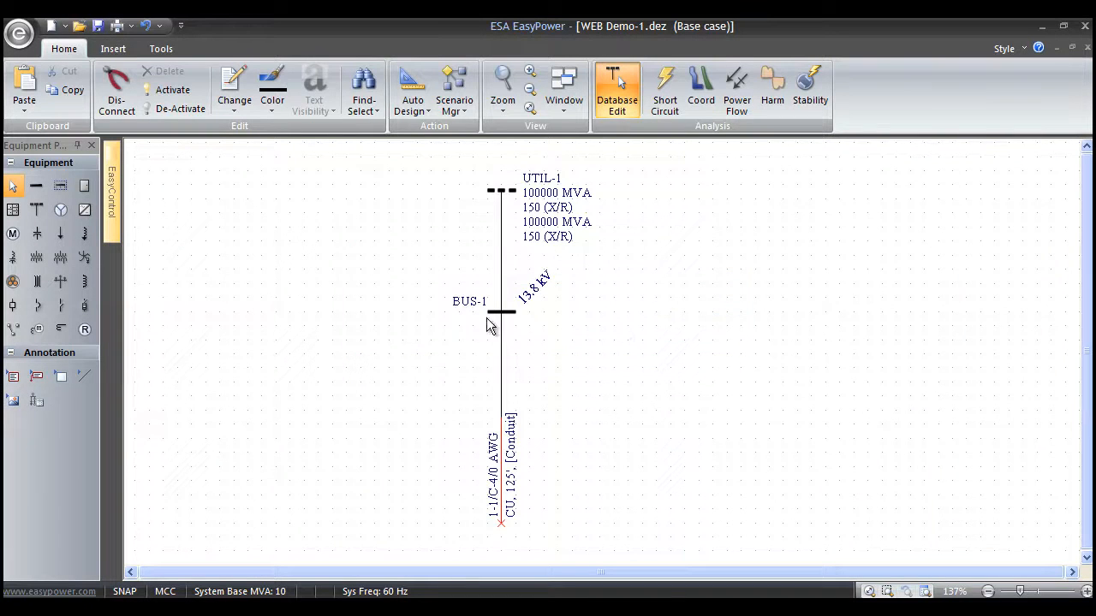
{"action": "mouse_move", "coordinate": [548, 403]}
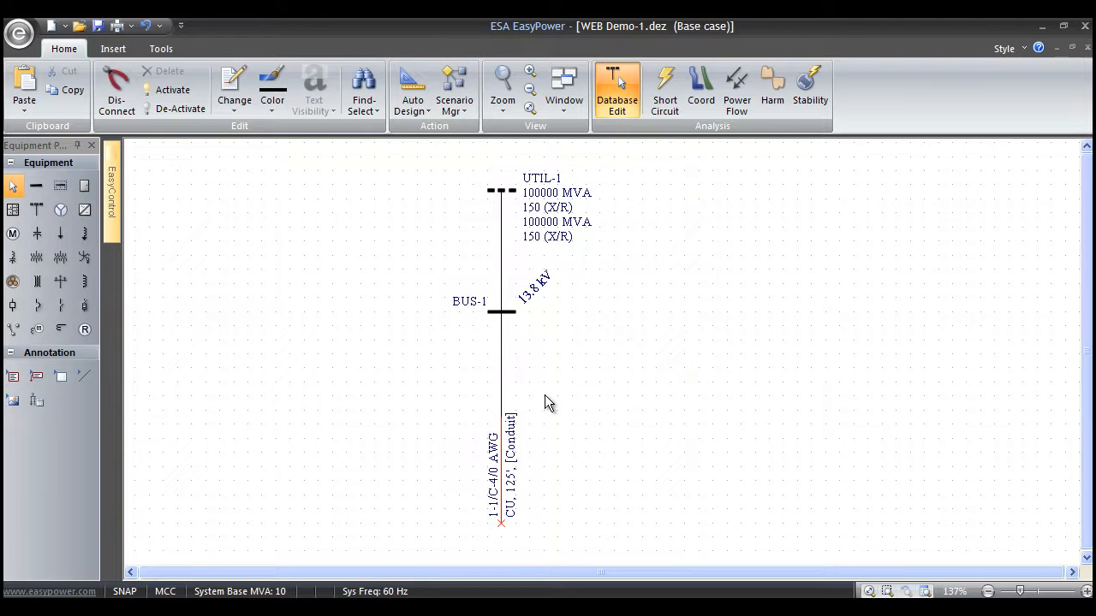
- Add BUS-2 and transformer TX-1 (13.8–0.48 kV) below the cable, accepting the bus base kV
{"action": "scroll", "scroll_direction": "down", "scroll_amount": 3}
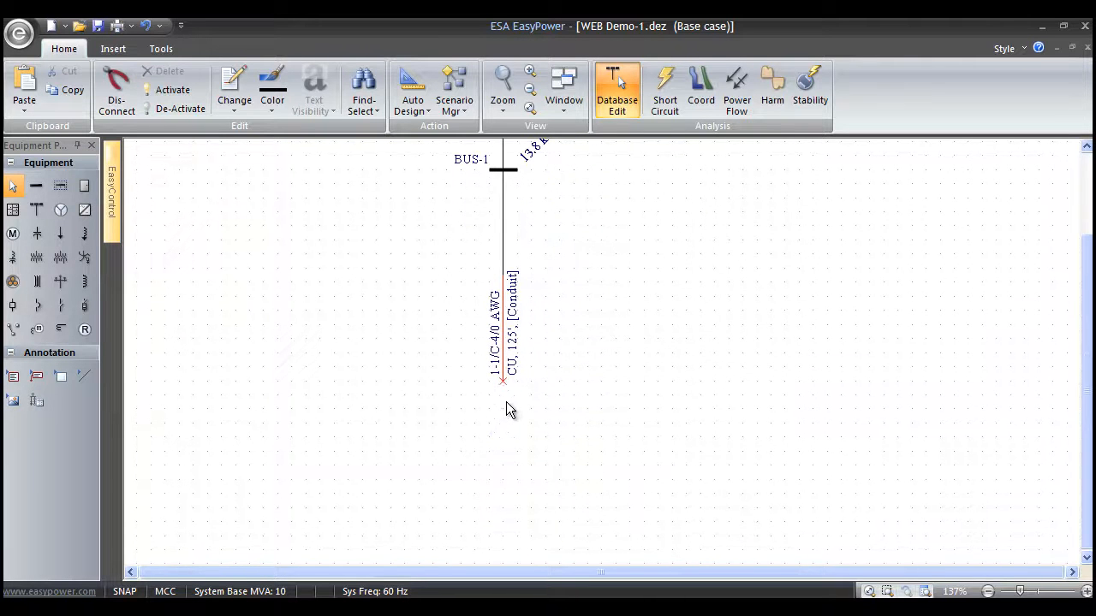
{"action": "mouse_move", "coordinate": [19, 267]}
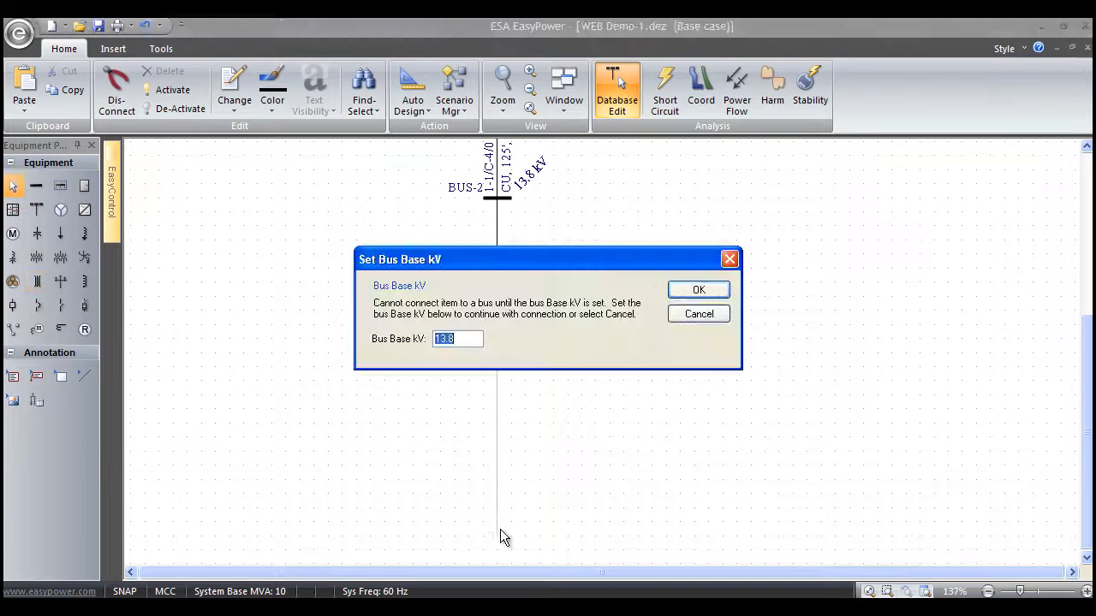
{"action": "key", "text": "Delete"}
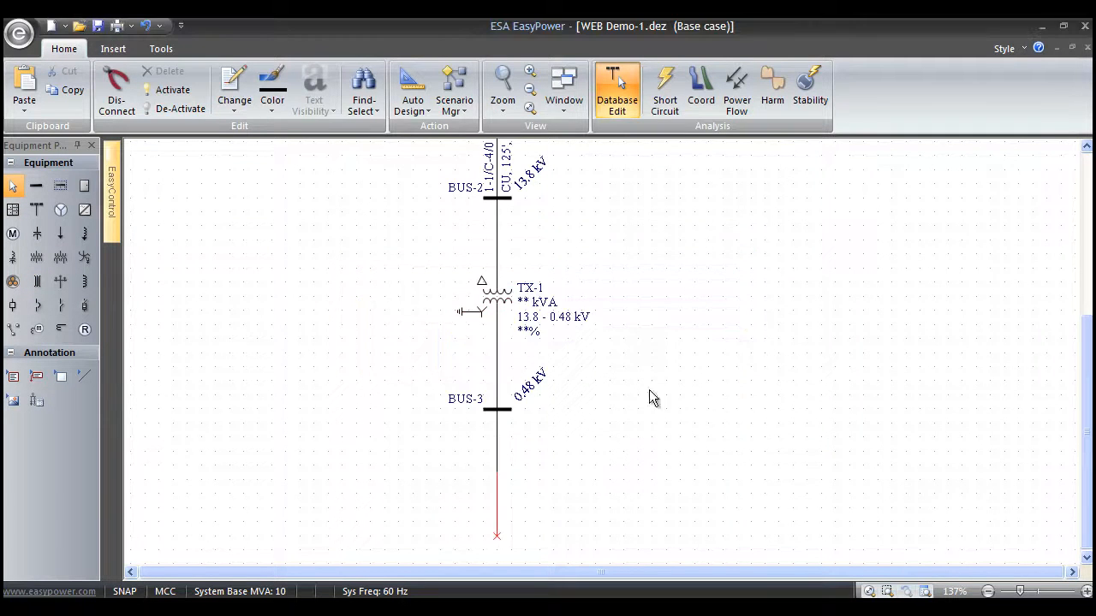
{"action": "mouse_move", "coordinate": [539, 516]}
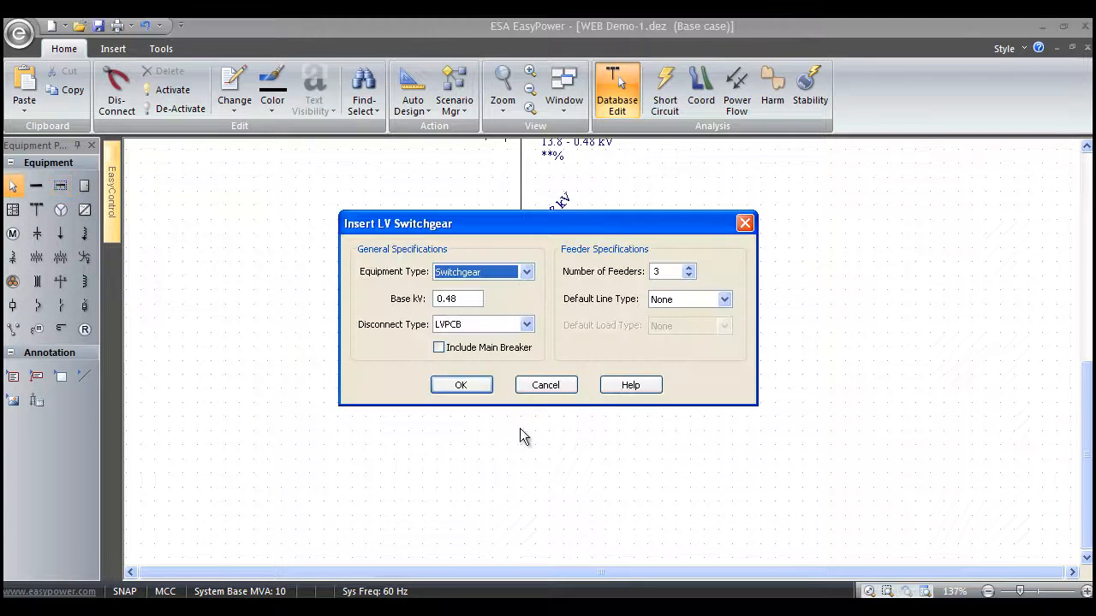
- Insert 0.48 kV switchgear BUS-4 with a main breaker, cable feeders and motor loads
{"action": "left_click", "coordinate": [439, 348]}
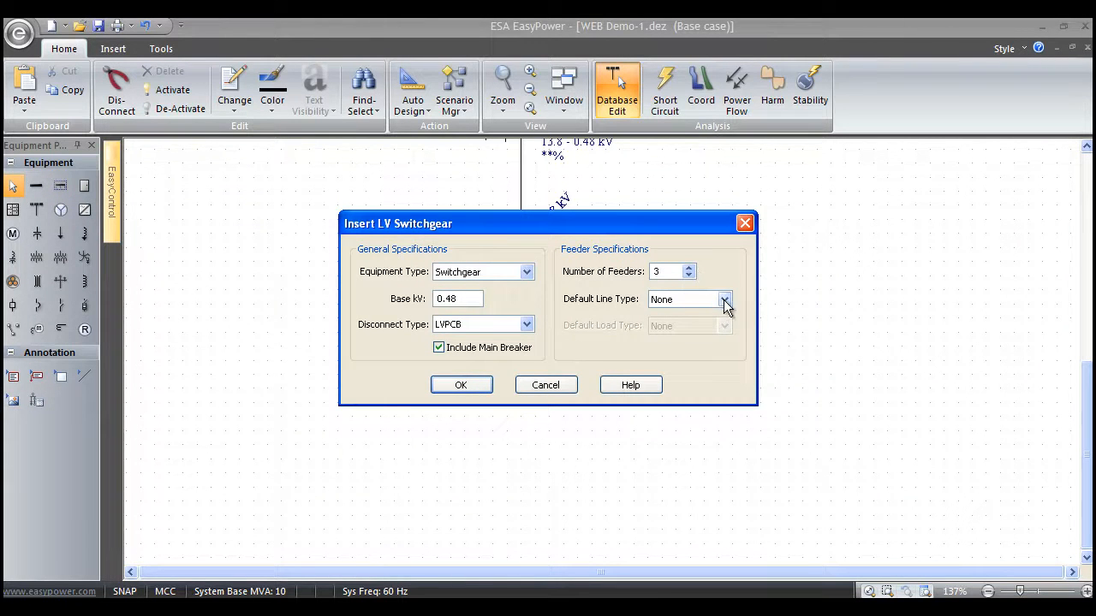
{"action": "left_click", "coordinate": [724, 298]}
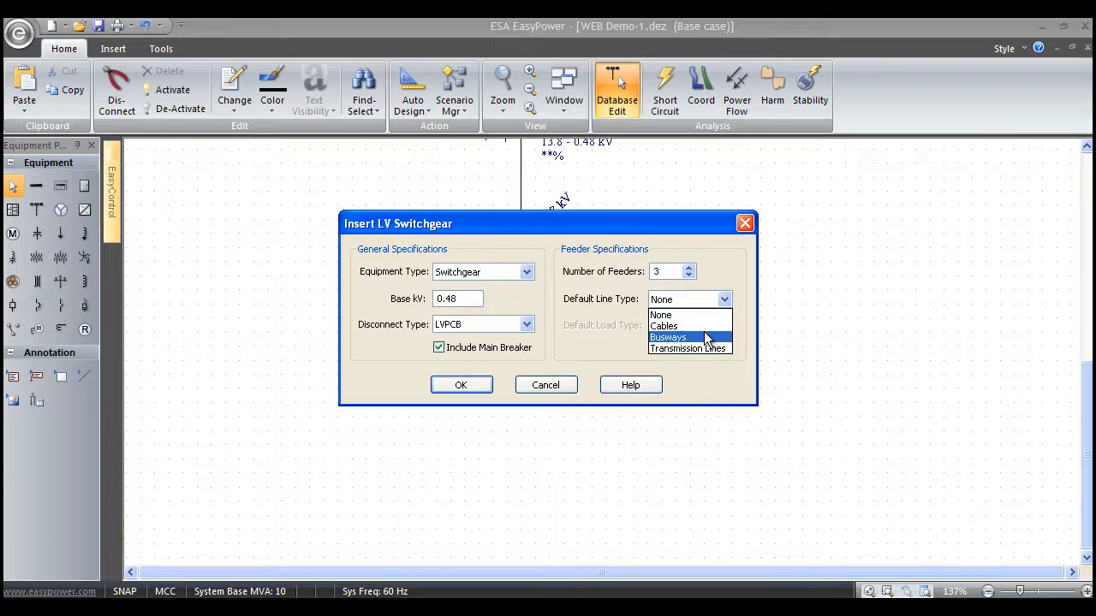
{"action": "left_click", "coordinate": [664, 325]}
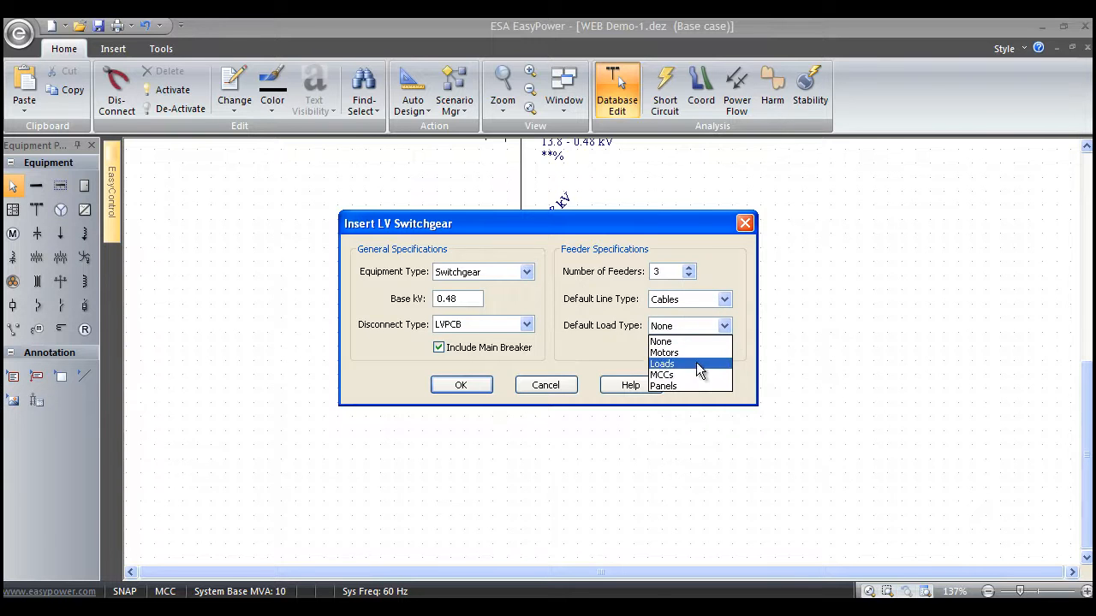
{"action": "left_click", "coordinate": [460, 384]}
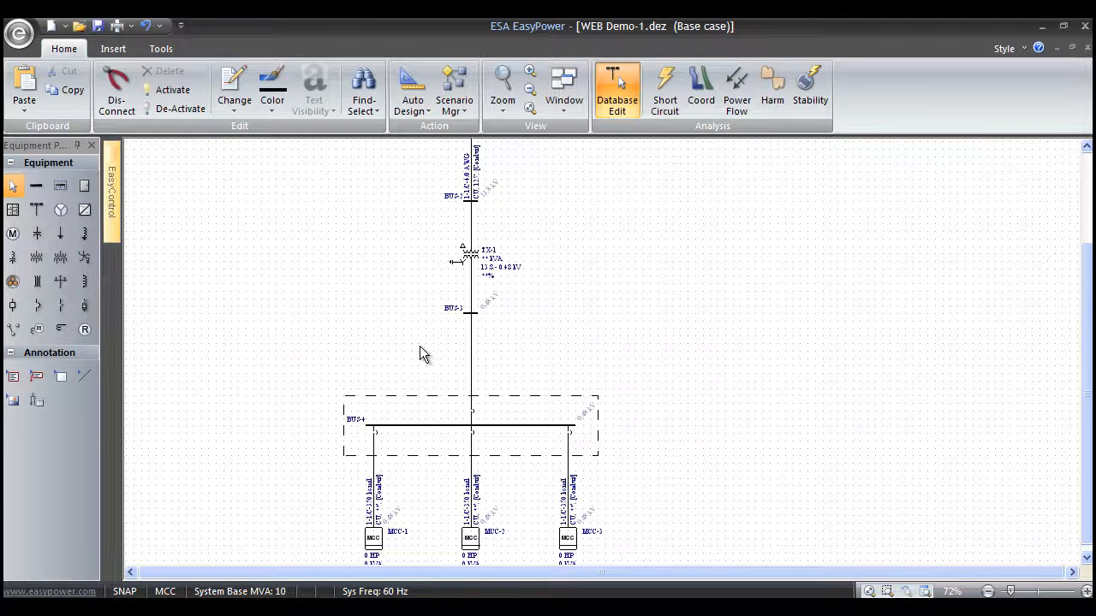
{"action": "mouse_move", "coordinate": [421, 352]}
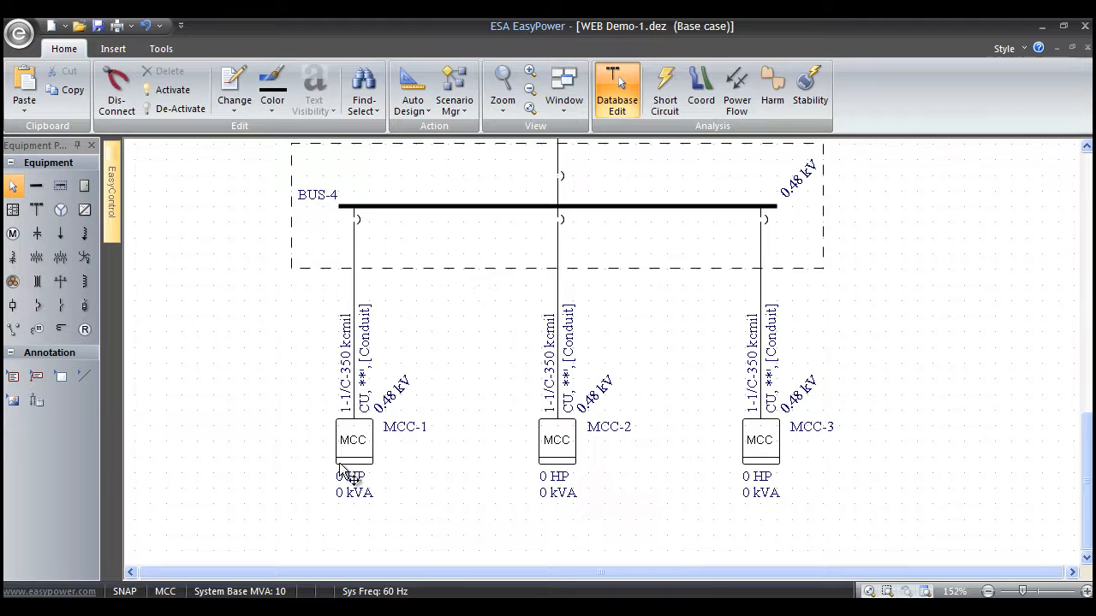
{"action": "mouse_move", "coordinate": [455, 466]}
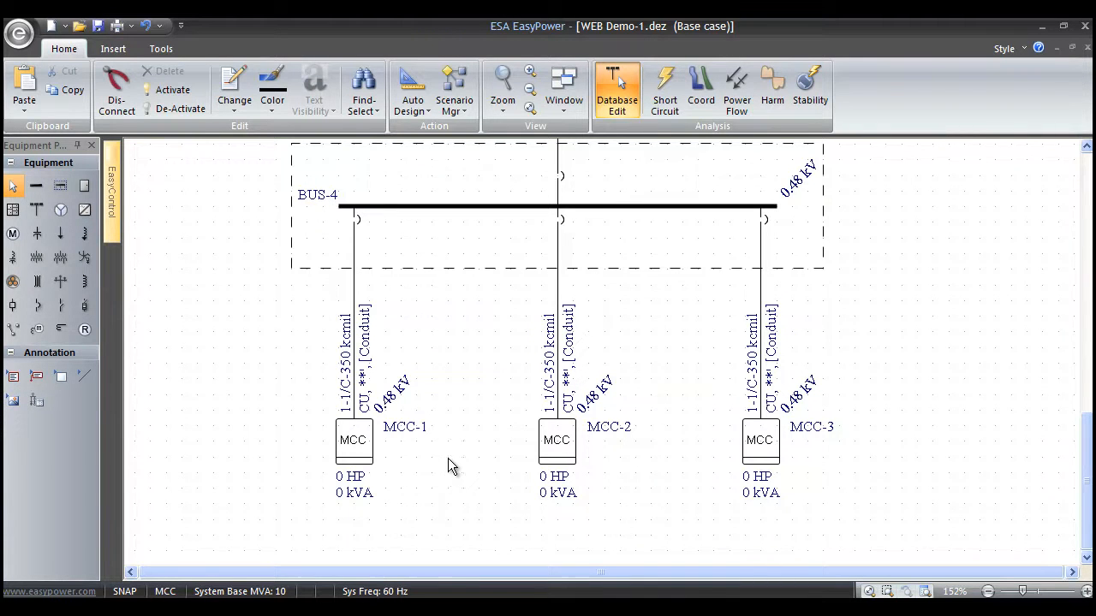
- Give MCC-1 a two-row load schedule: a <50Hp Group and a Motor w/TCC
{"action": "left_click", "coordinate": [352, 442]}
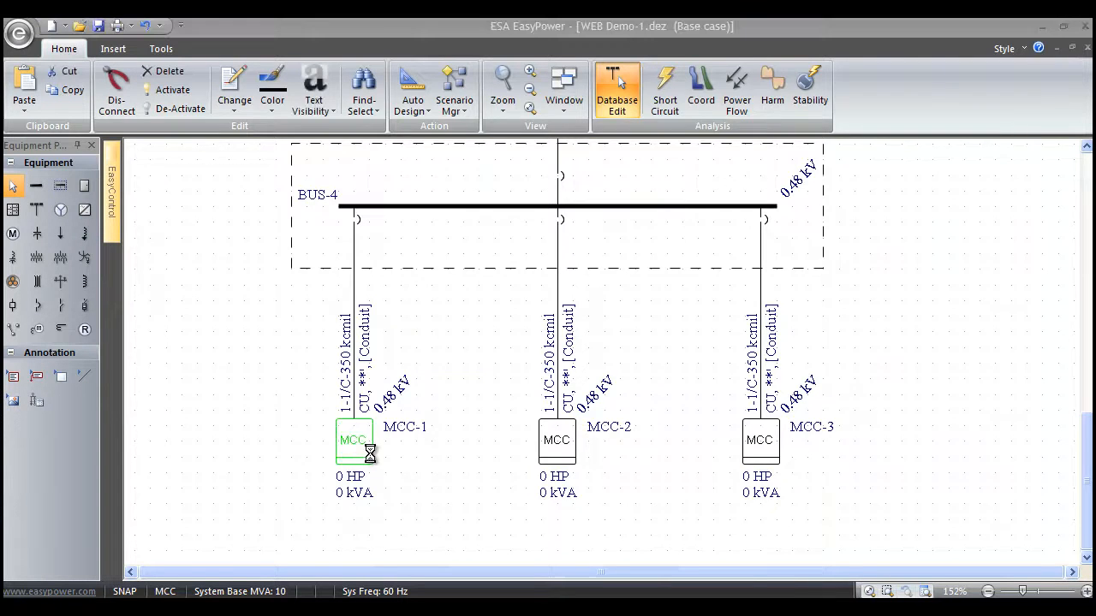
{"action": "double_click", "coordinate": [353, 440]}
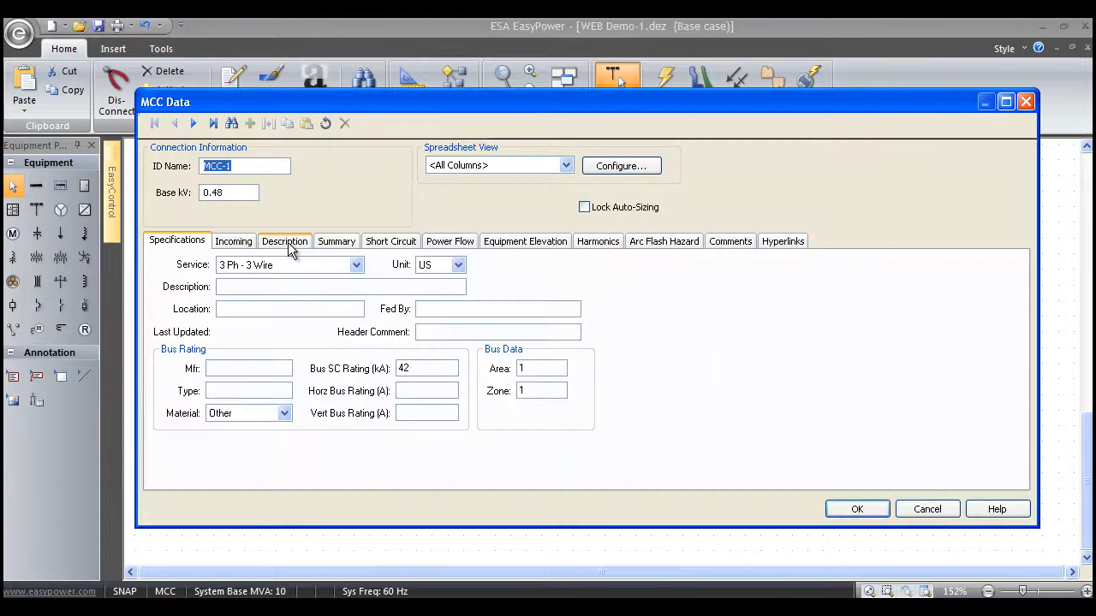
{"action": "left_click", "coordinate": [285, 239]}
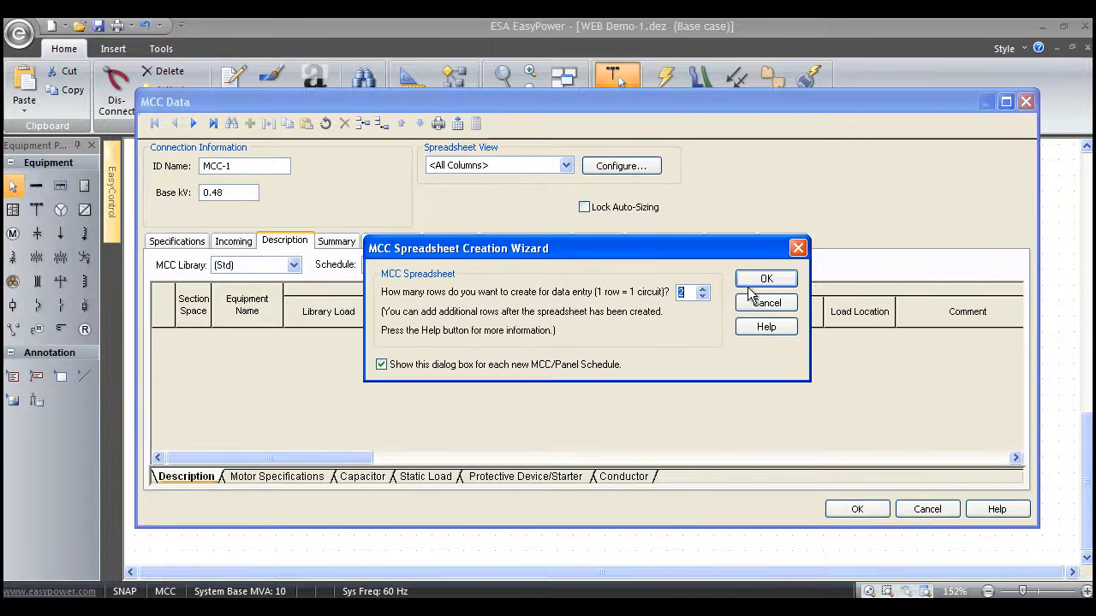
{"action": "left_click", "coordinate": [766, 277]}
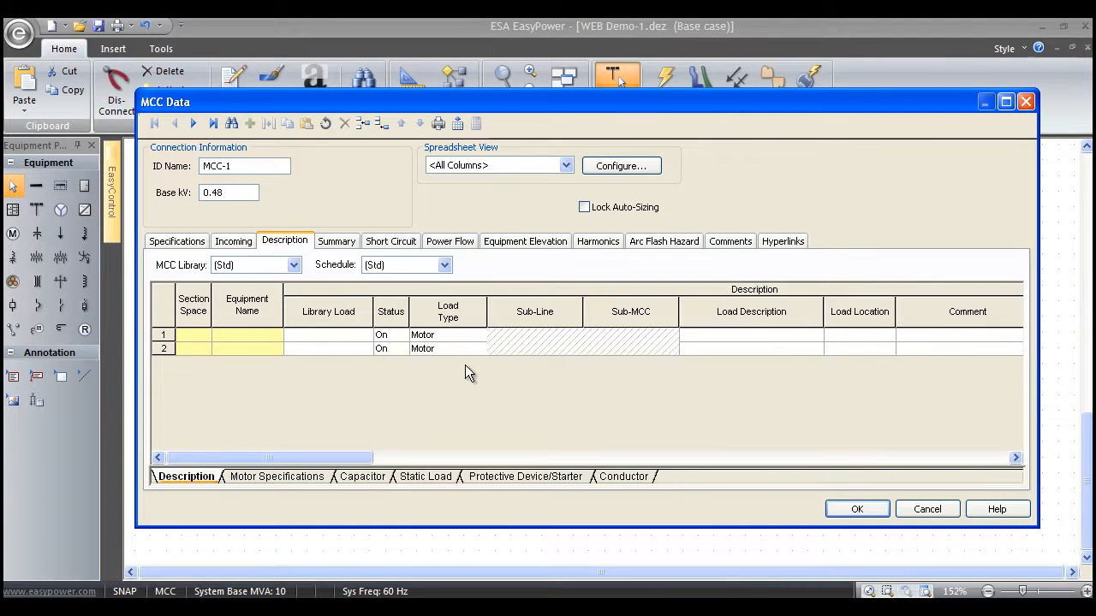
{"action": "left_click", "coordinate": [479, 334]}
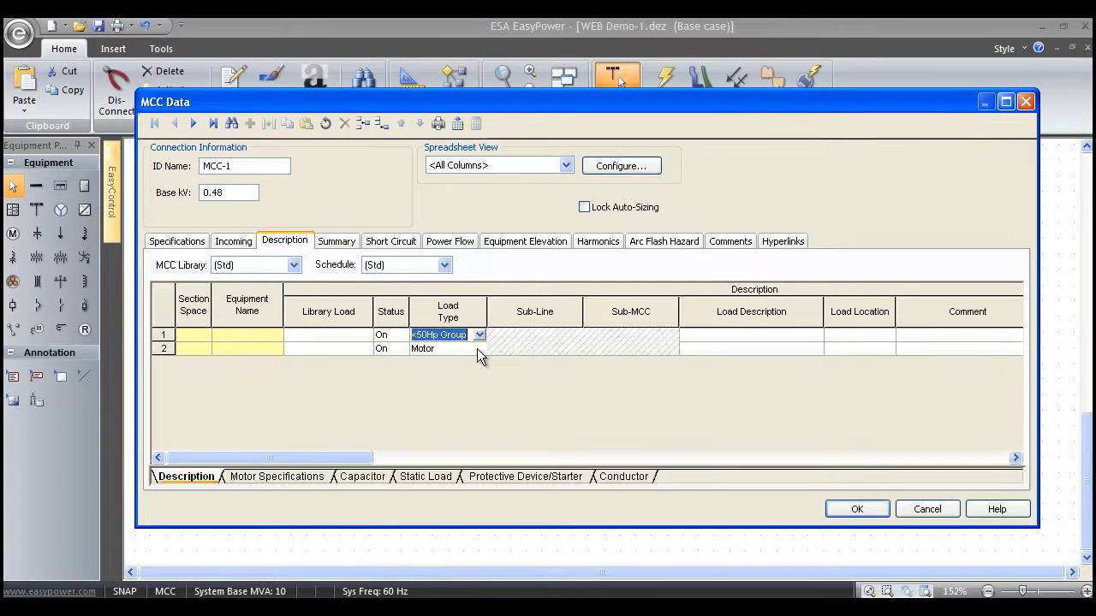
{"action": "left_click", "coordinate": [479, 349]}
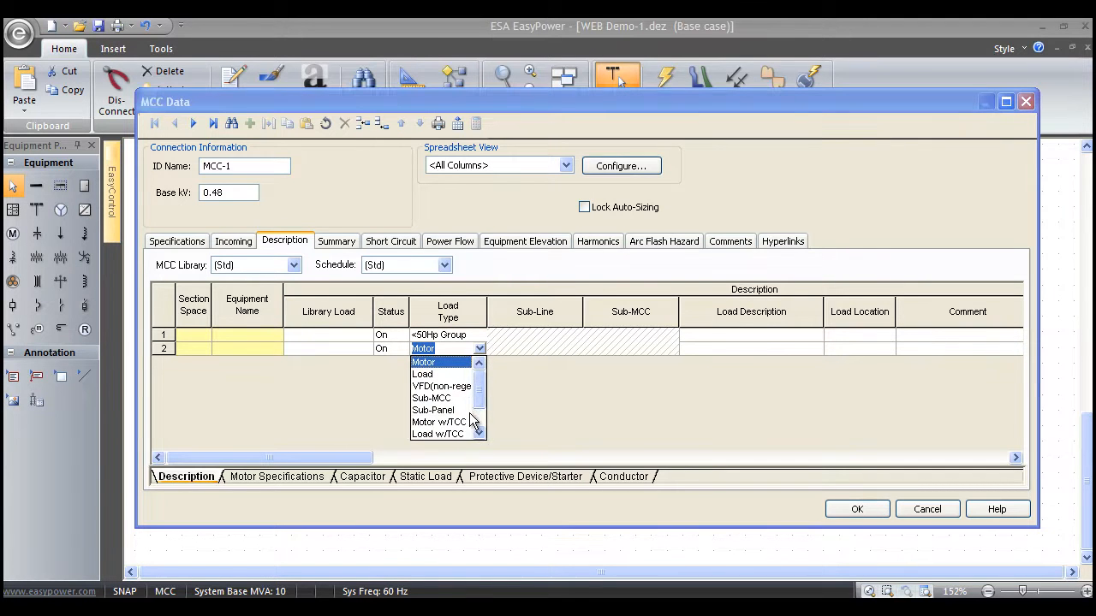
{"action": "left_click", "coordinate": [438, 421]}
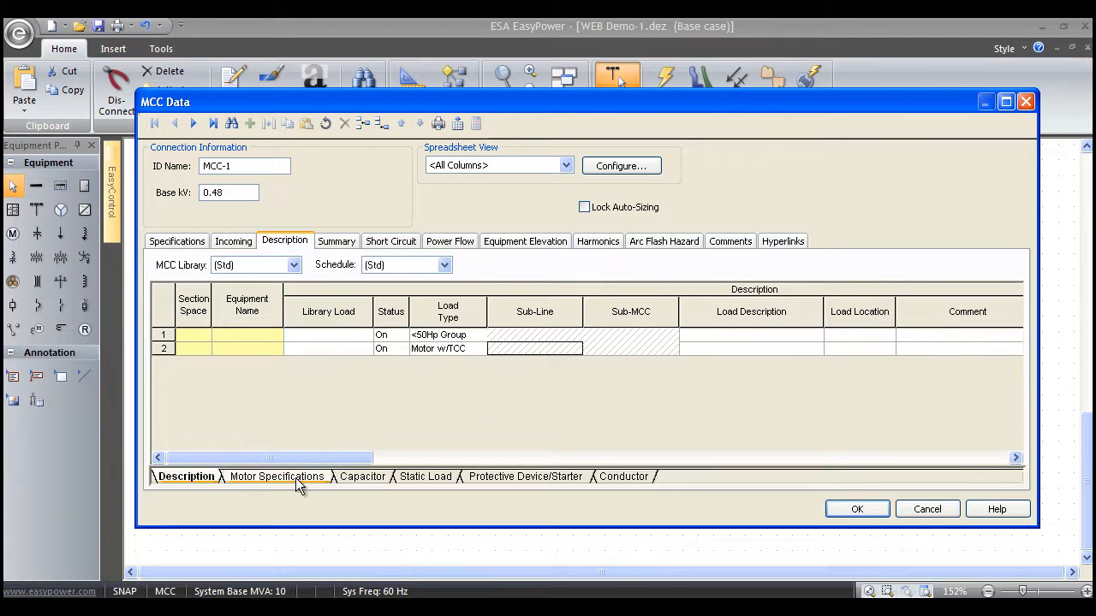
- Set the first MCC-1 schedule row's motor rating to 150 HP
{"action": "left_click", "coordinate": [275, 476]}
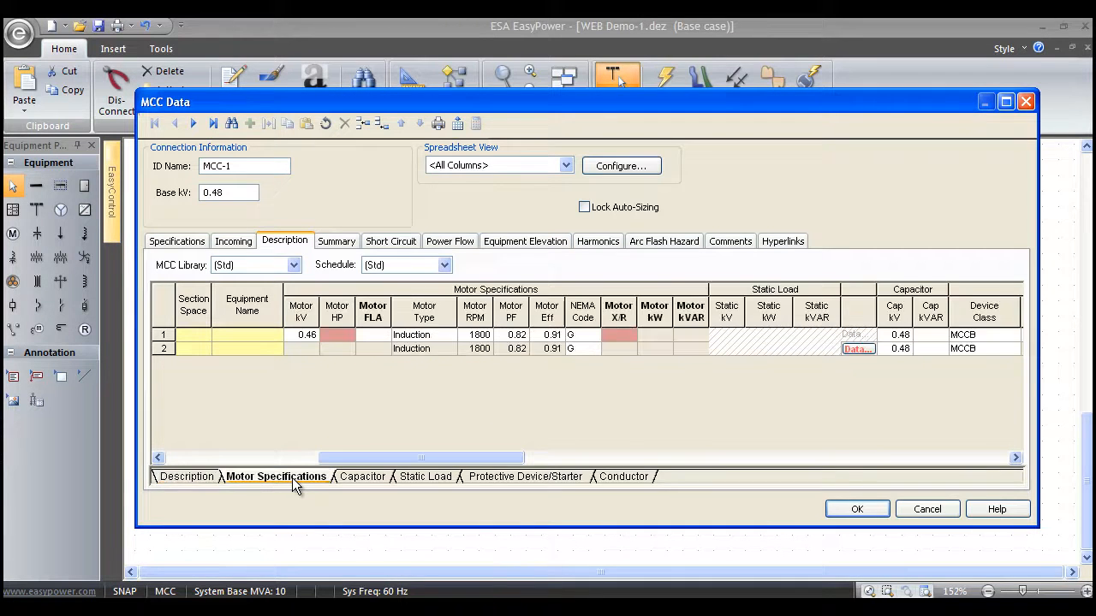
{"action": "left_click", "coordinate": [335, 334]}
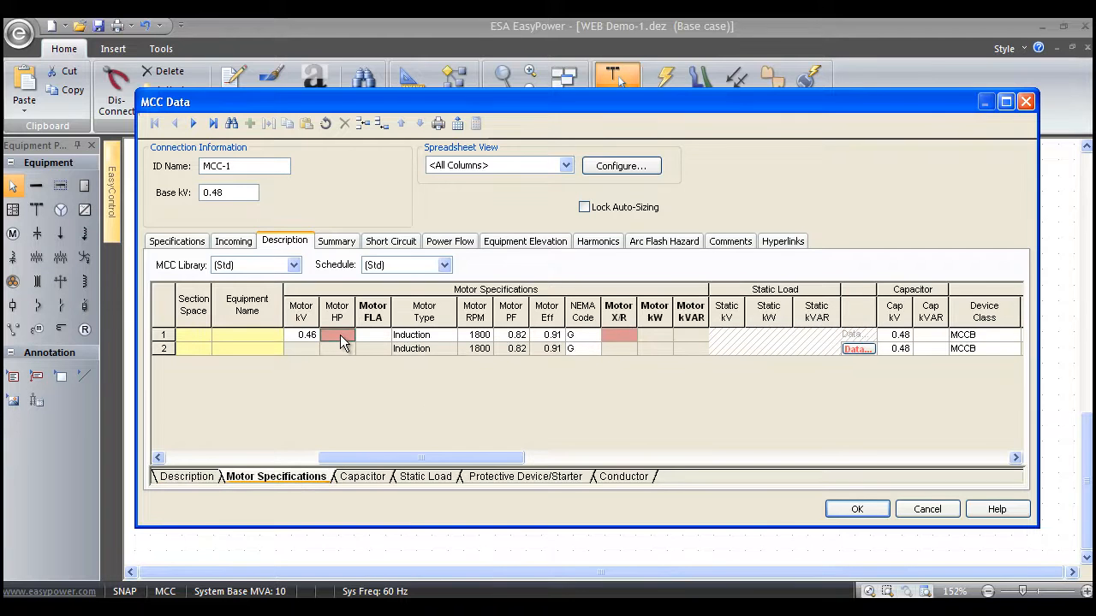
{"action": "type", "text": "150"}
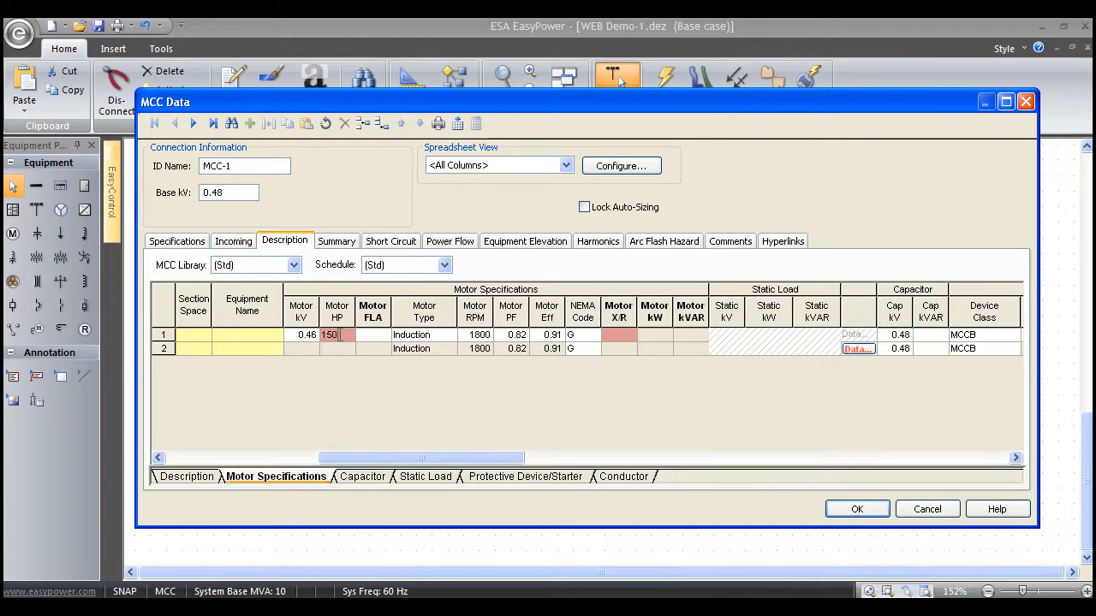
{"action": "left_click", "coordinate": [619, 334]}
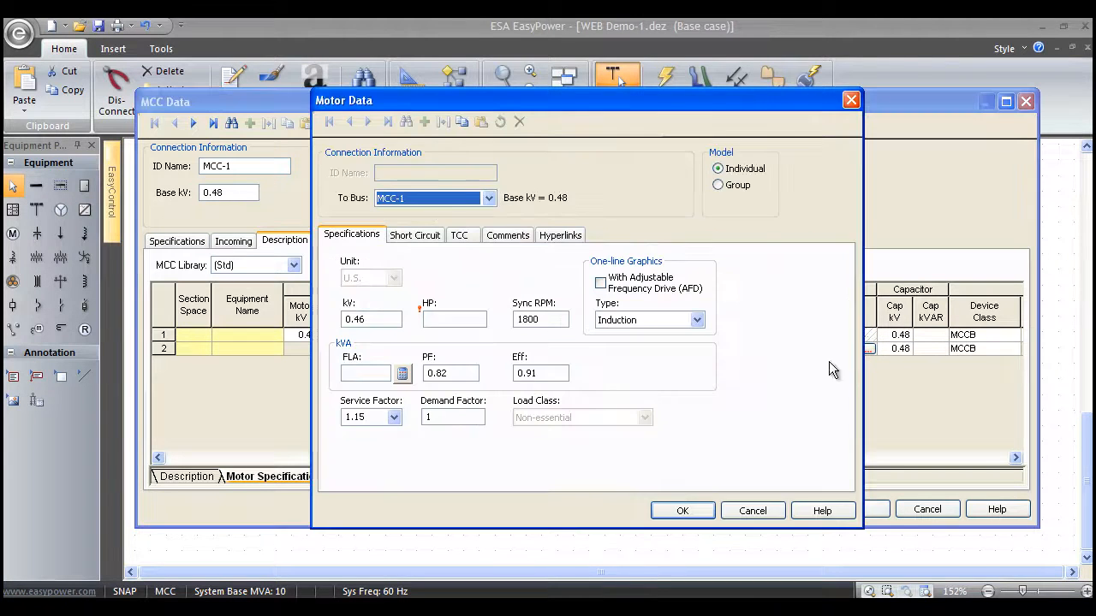
- Make MCC-1's second motor 200 HP and calculate its short-circuit impedance and X/R ratio
{"action": "type", "text": "2"}
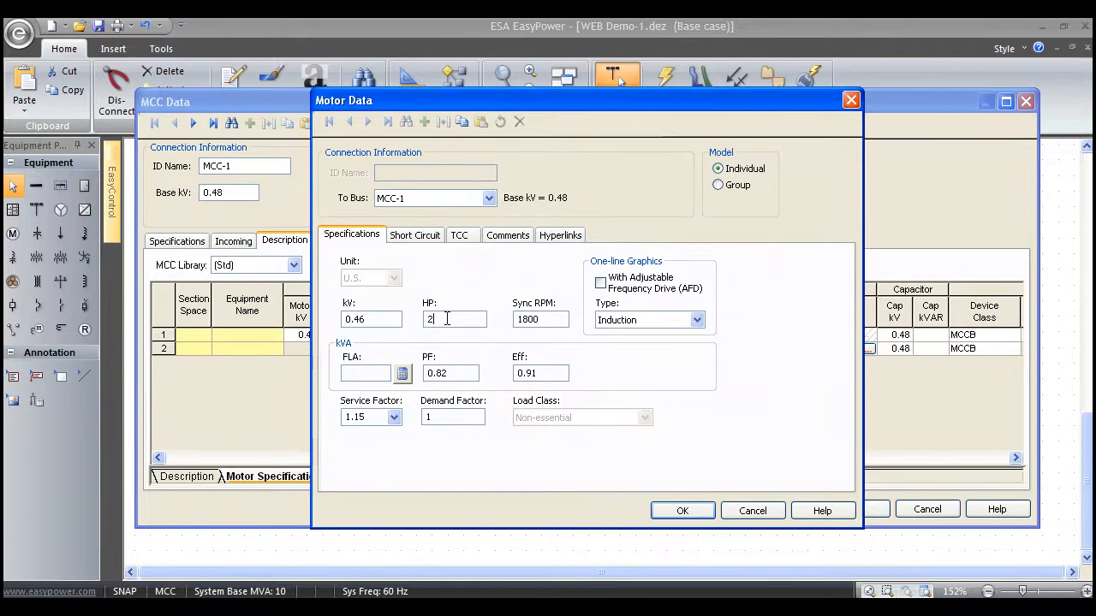
{"action": "type", "text": "00"}
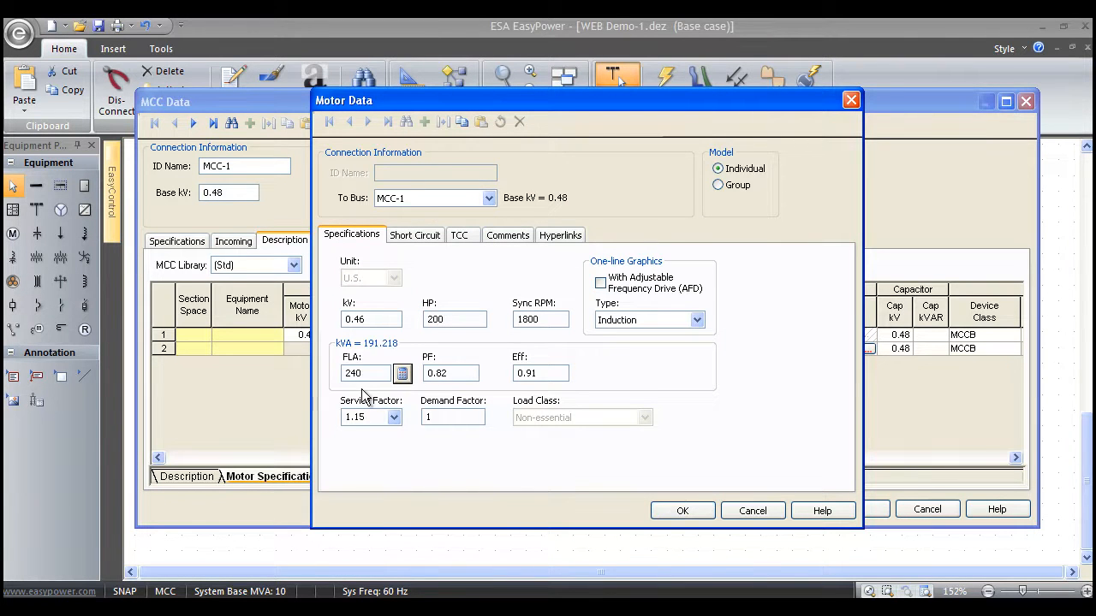
{"action": "left_click", "coordinate": [414, 234]}
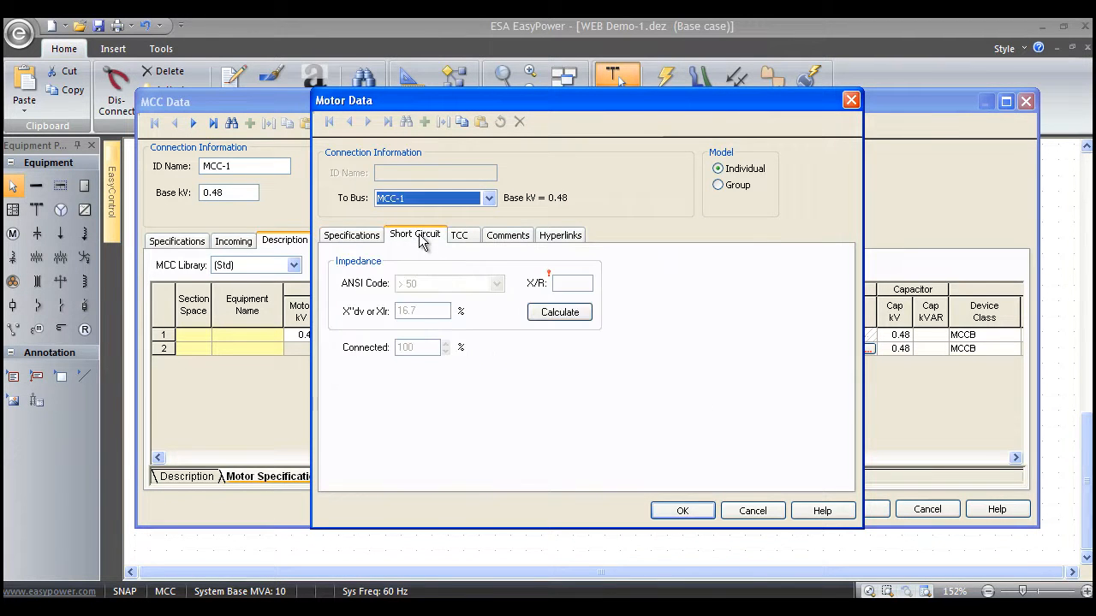
{"action": "mouse_move", "coordinate": [559, 312]}
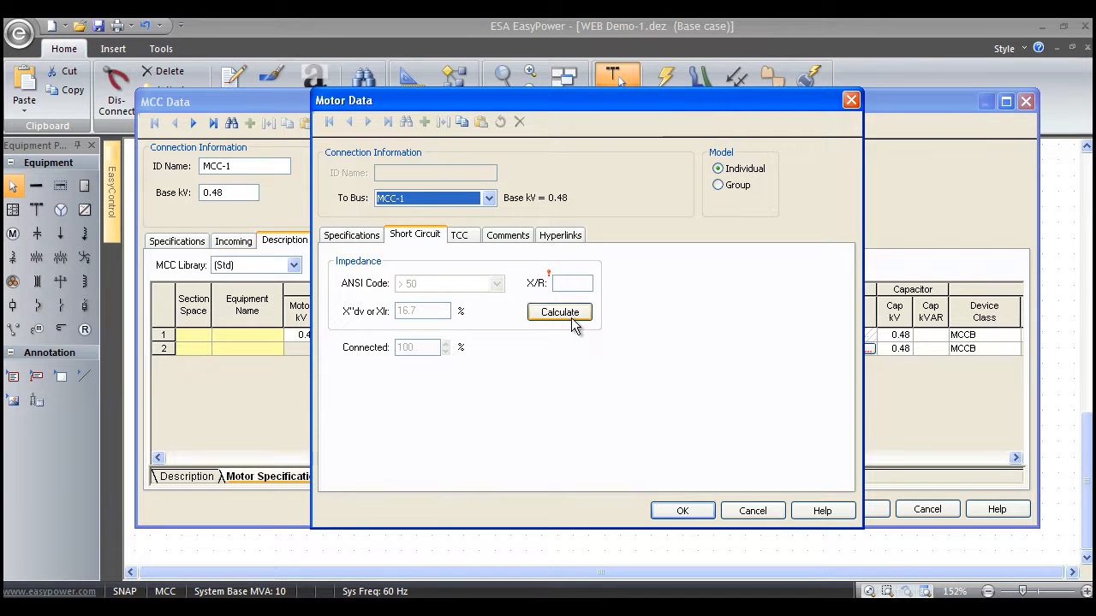
{"action": "left_click", "coordinate": [559, 311]}
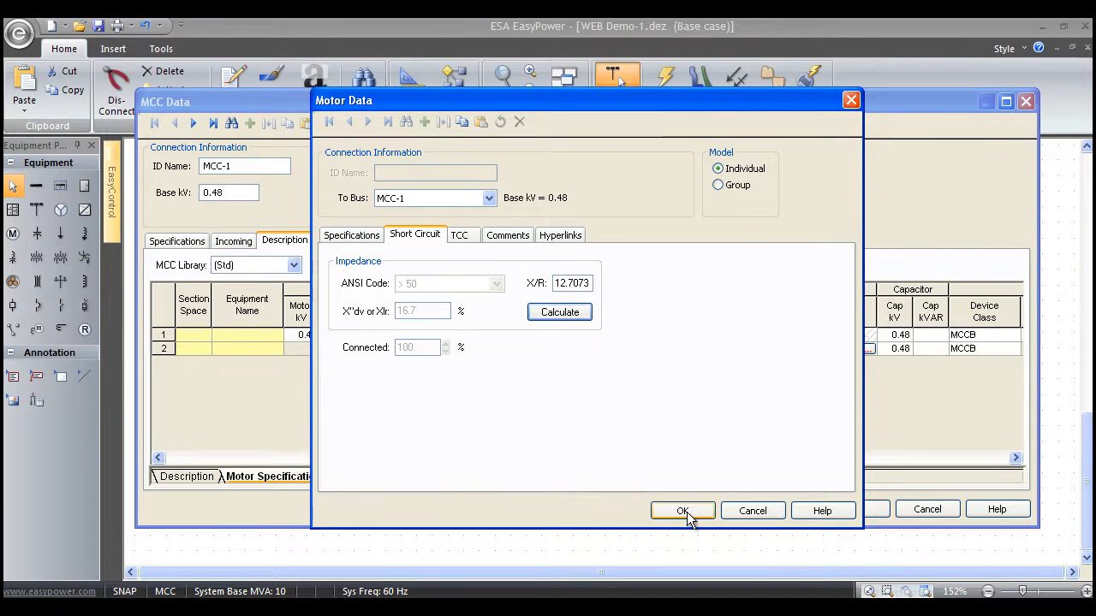
{"action": "left_click", "coordinate": [681, 510]}
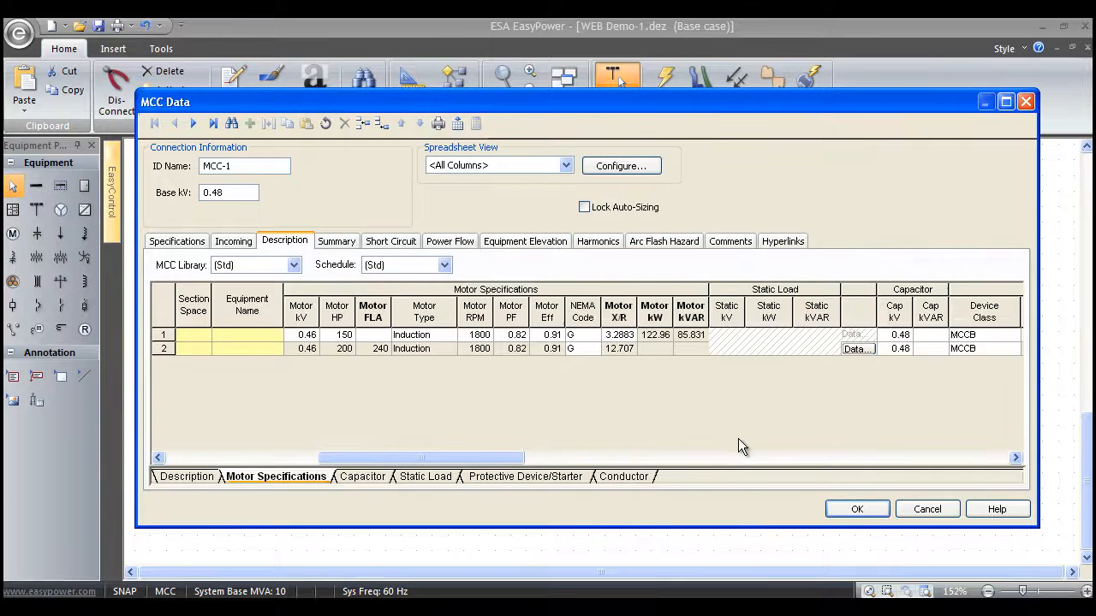
{"action": "mouse_move", "coordinate": [534, 486]}
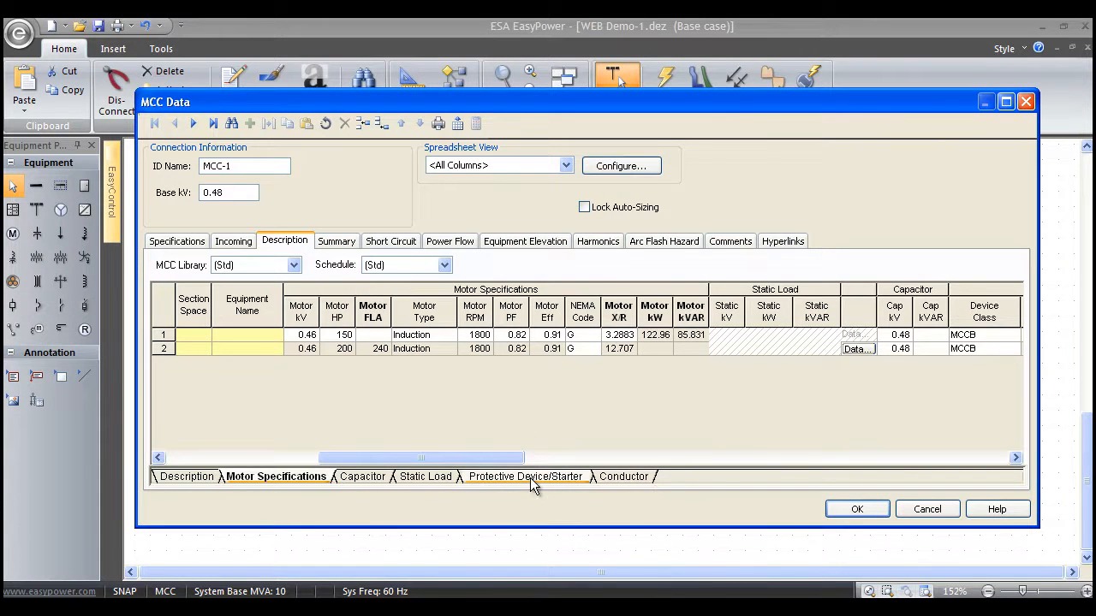
- Auto-size the 200 HP motor's protective device, starter and cable, then accept MCC-1's data
{"action": "left_click", "coordinate": [526, 476]}
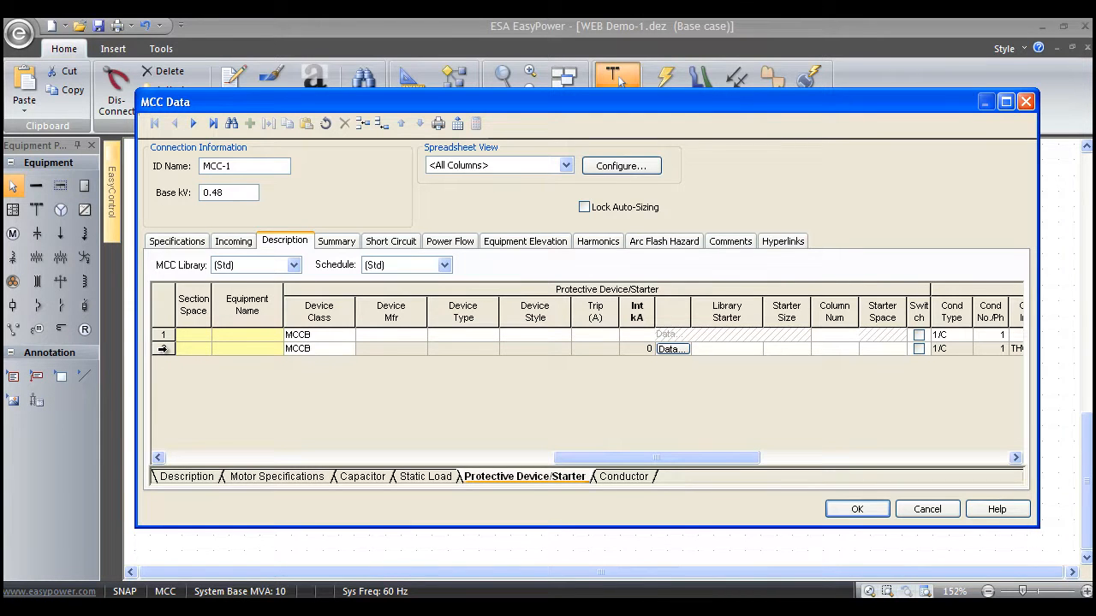
{"action": "right_click", "coordinate": [192, 349]}
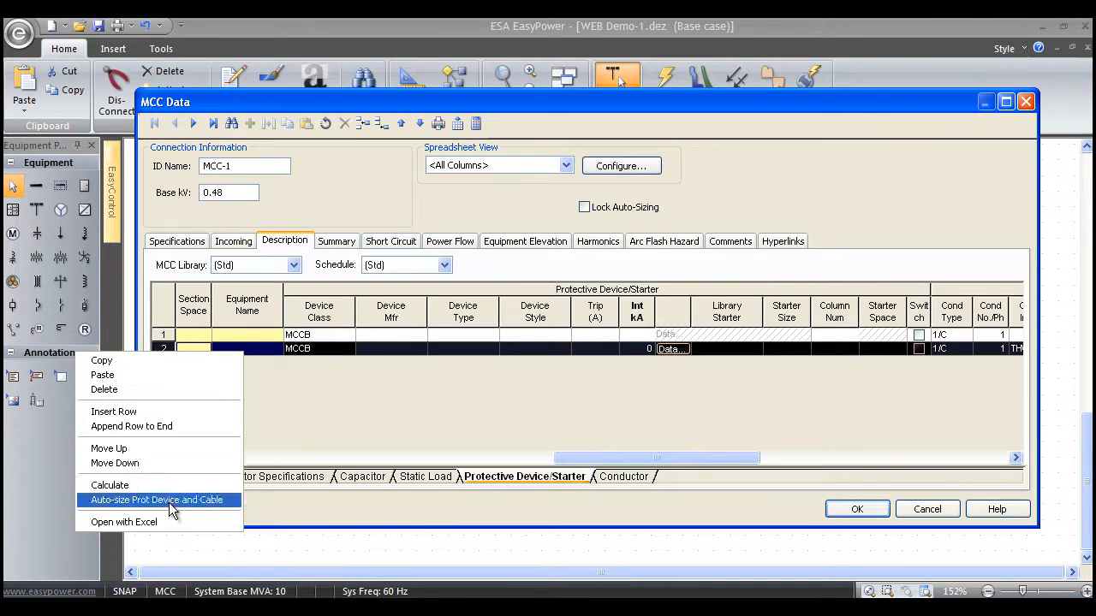
{"action": "left_click", "coordinate": [158, 500]}
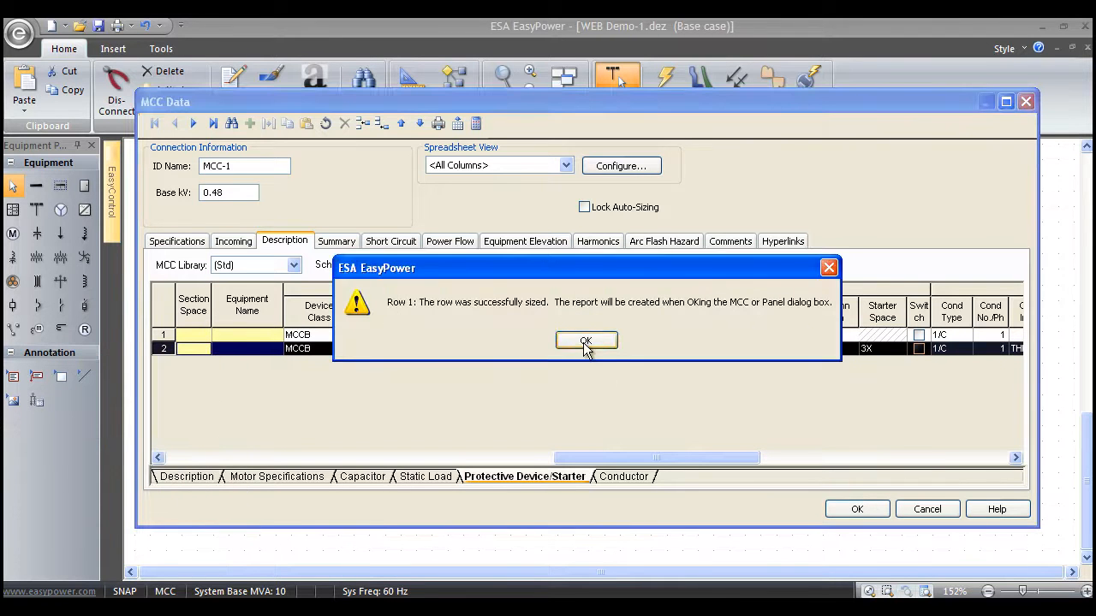
{"action": "left_click", "coordinate": [586, 340]}
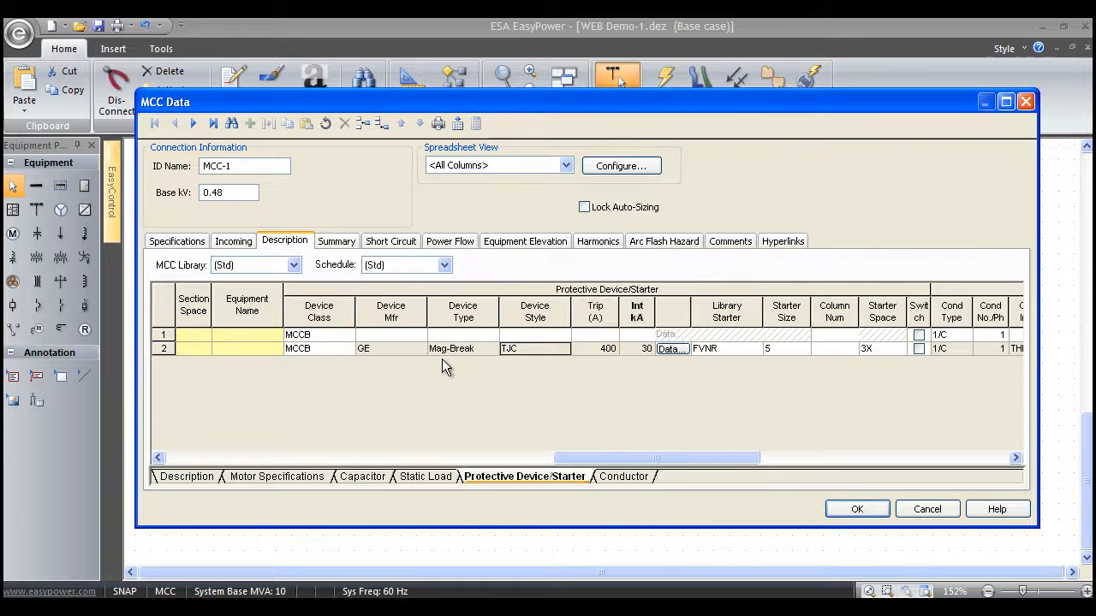
{"action": "mouse_move", "coordinate": [610, 365]}
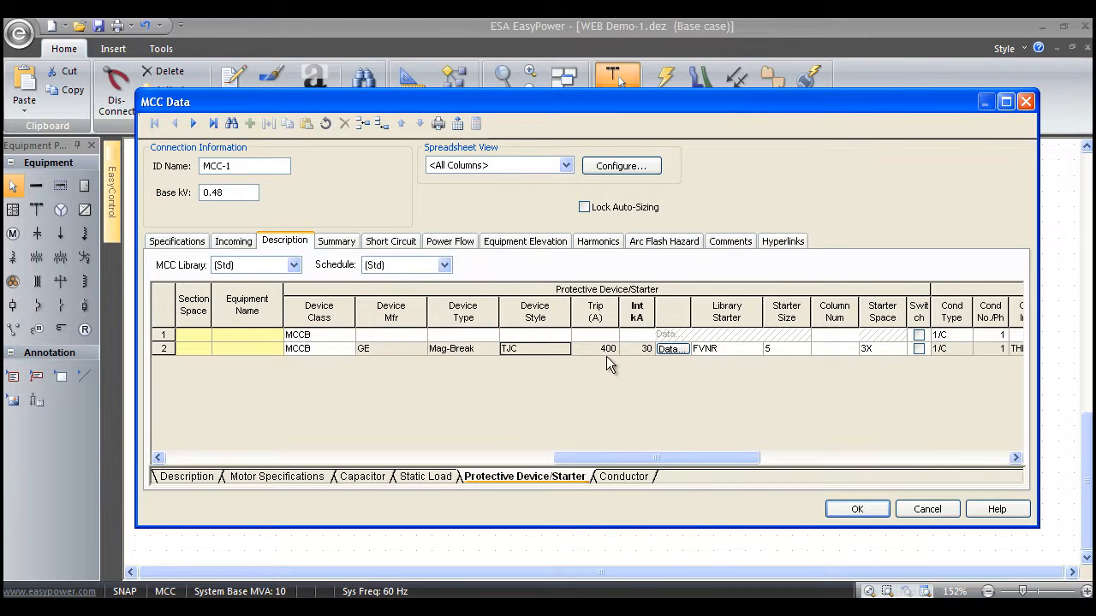
{"action": "mouse_move", "coordinate": [654, 365]}
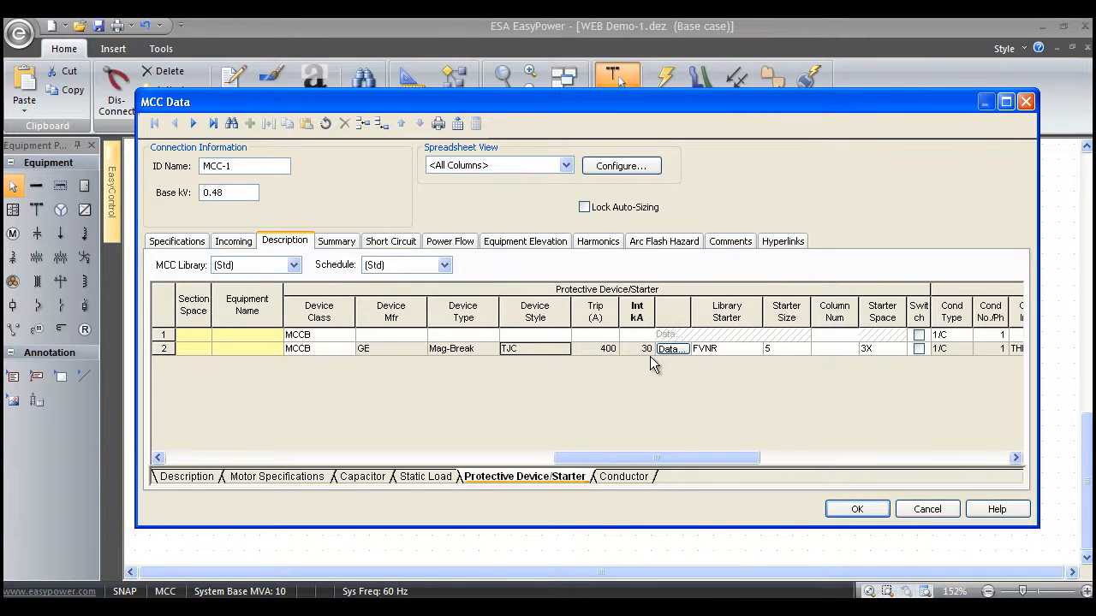
{"action": "mouse_move", "coordinate": [635, 404]}
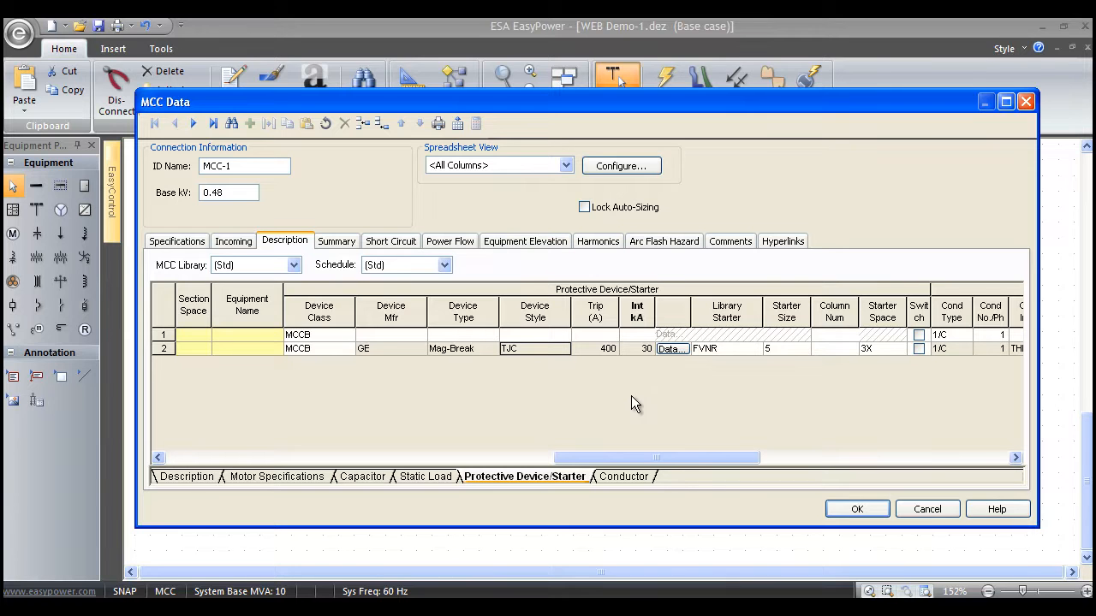
{"action": "mouse_move", "coordinate": [480, 331]}
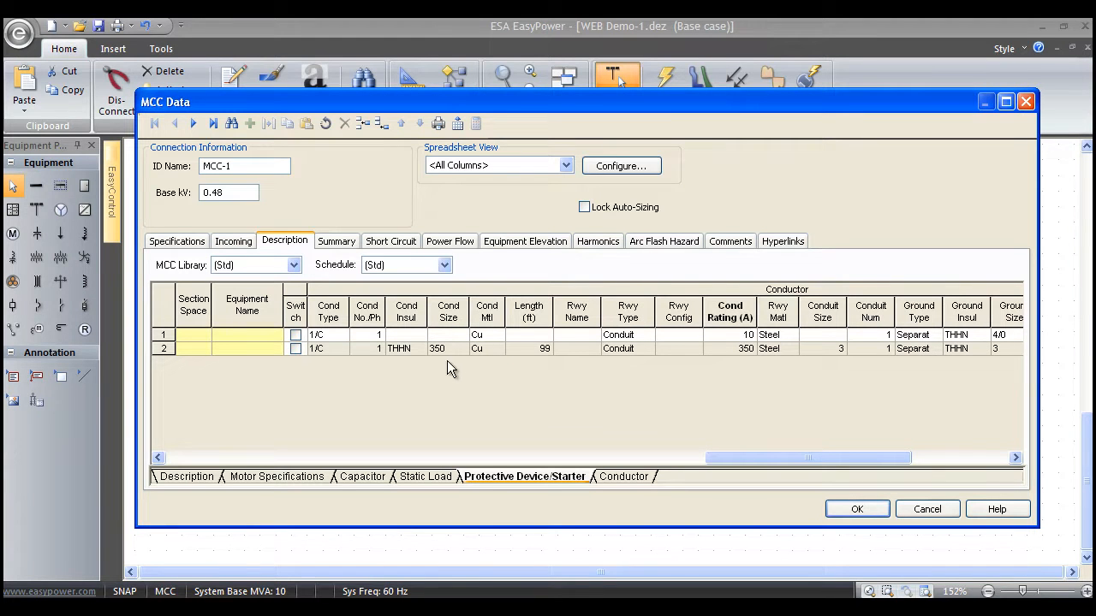
{"action": "mouse_move", "coordinate": [750, 384]}
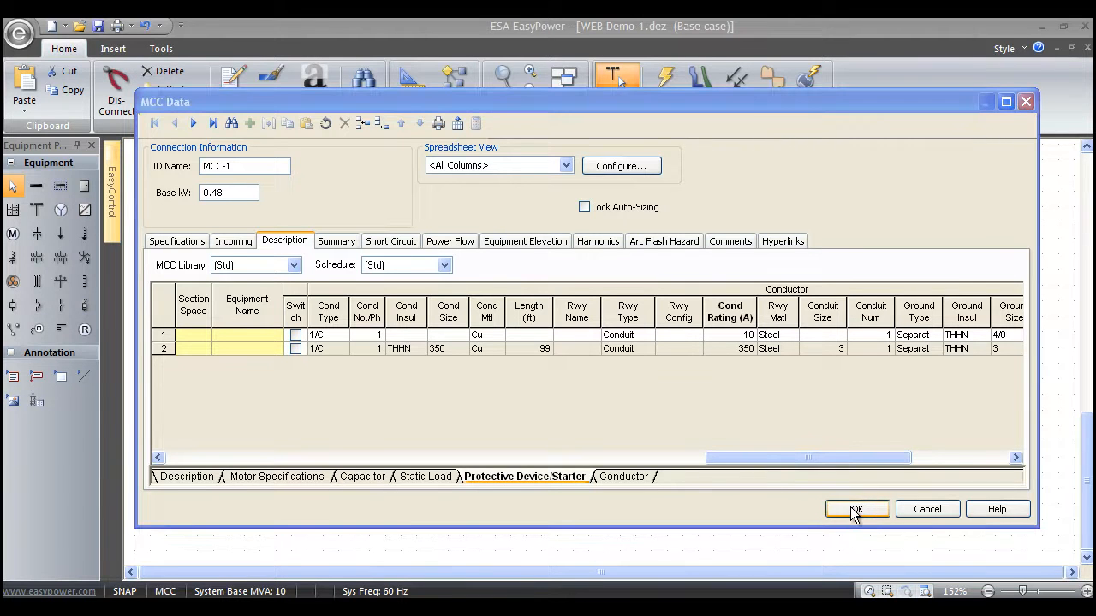
{"action": "left_click", "coordinate": [857, 509]}
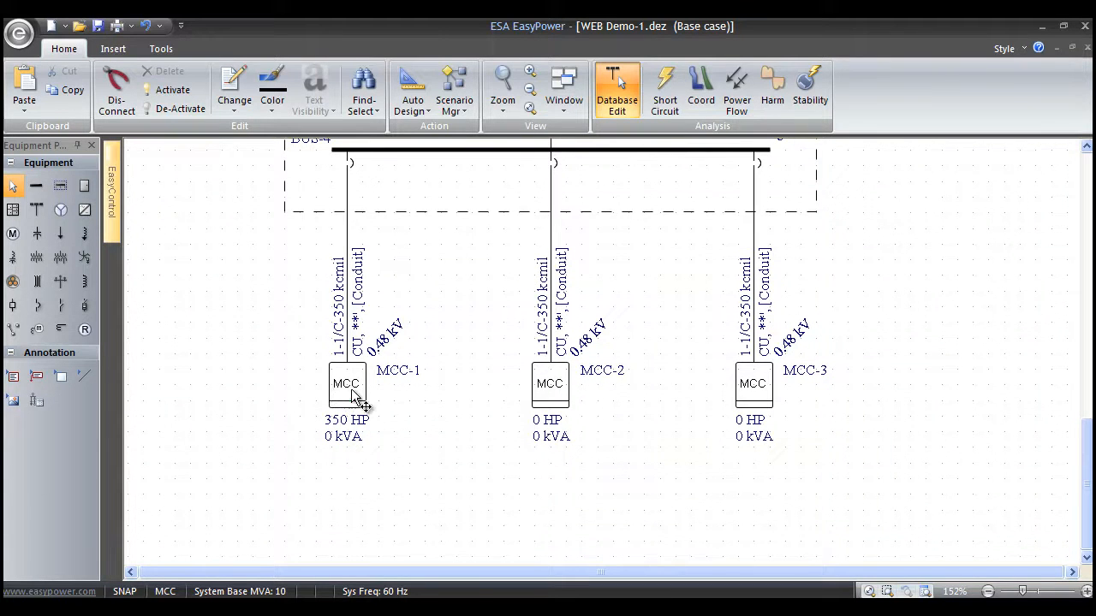
- Paste MCC-1's motor load data into MCC-2 and MCC-3
{"action": "left_click", "coordinate": [346, 384]}
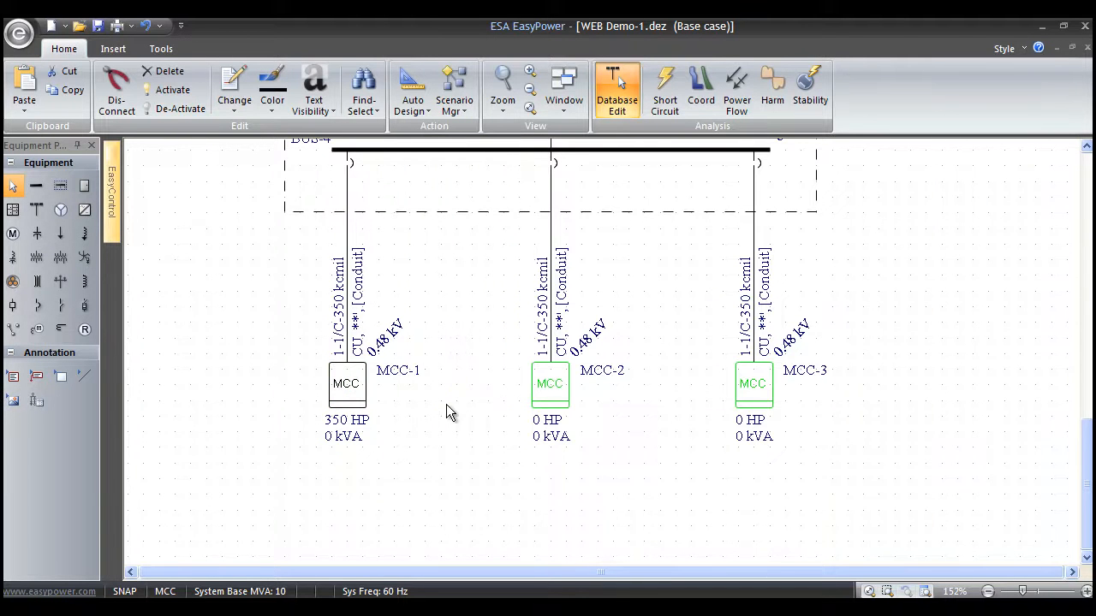
{"action": "right_click", "coordinate": [550, 384]}
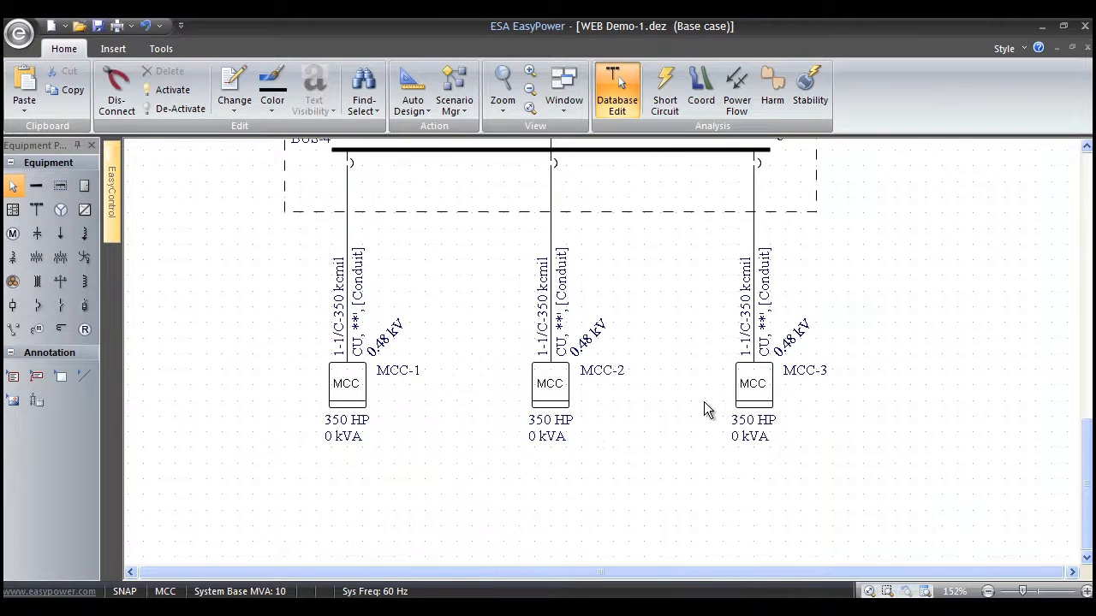
{"action": "mouse_move", "coordinate": [458, 462]}
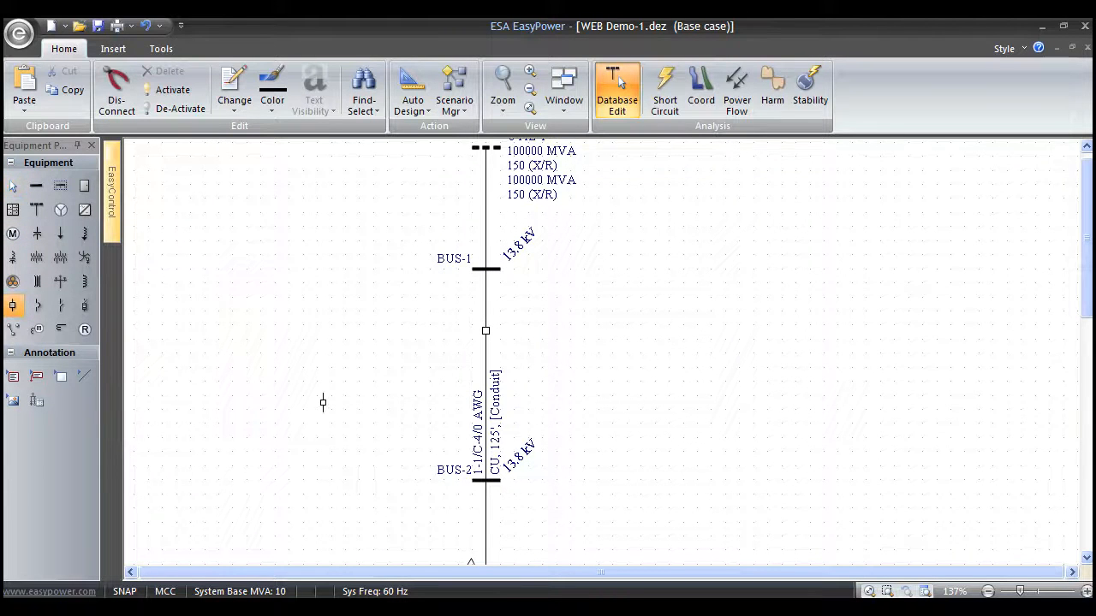
{"action": "mouse_move", "coordinate": [161, 48]}
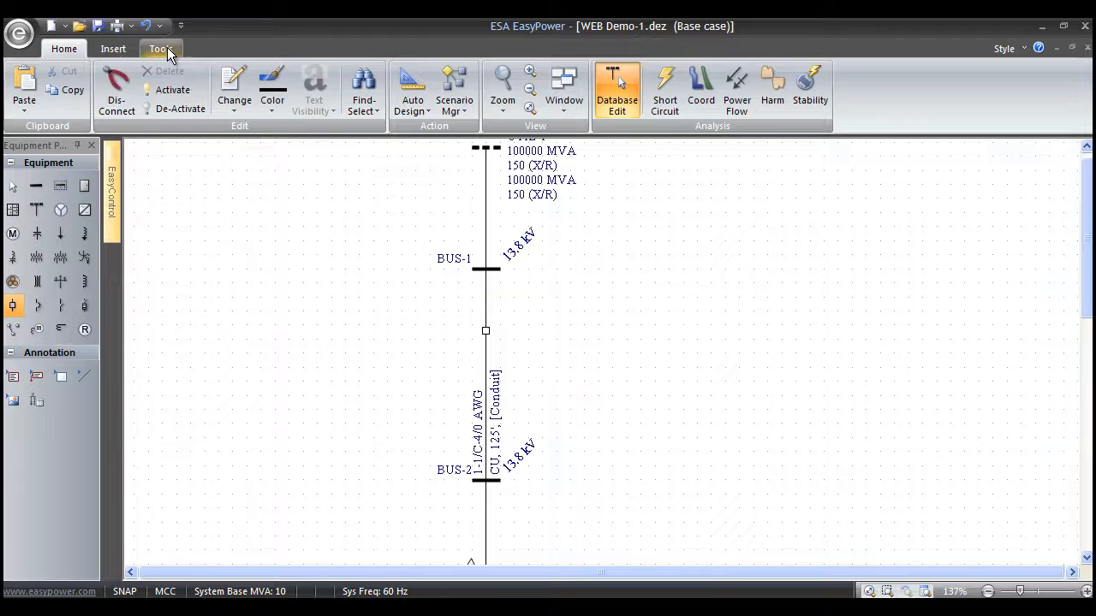
- Insert the breaker-with-relay sub-system (1200/5 CT, 50/51) under BUS-1
{"action": "left_click", "coordinate": [113, 48]}
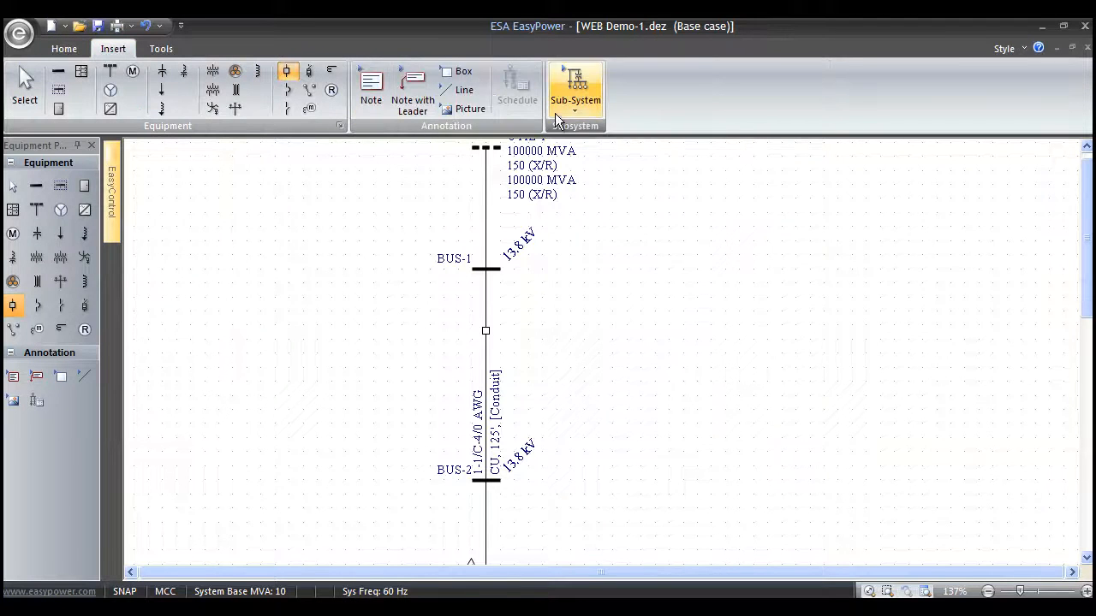
{"action": "left_click", "coordinate": [576, 86]}
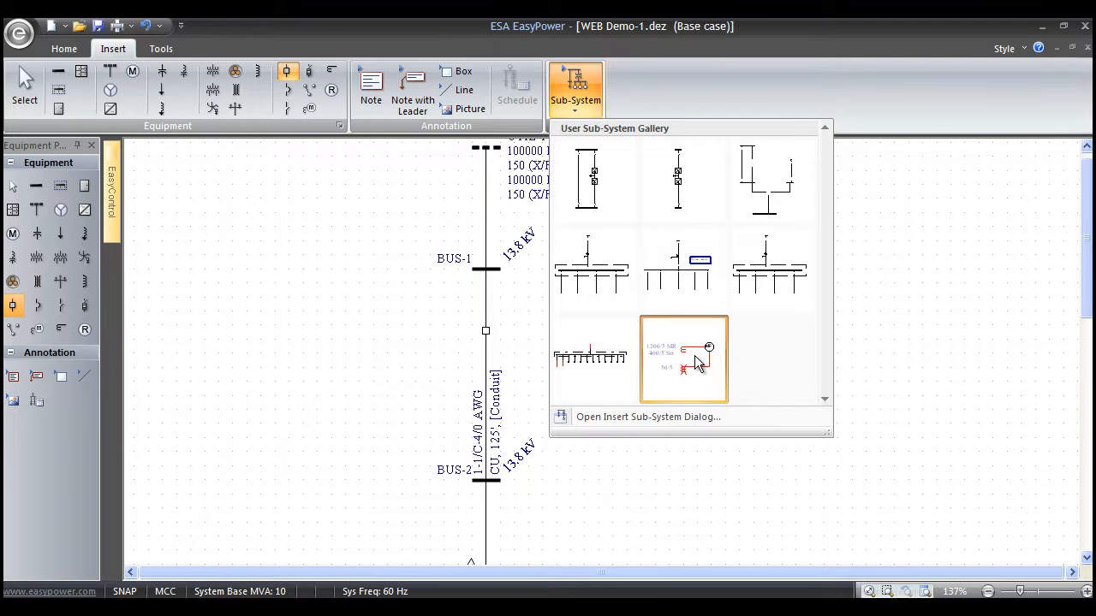
{"action": "left_click", "coordinate": [684, 358]}
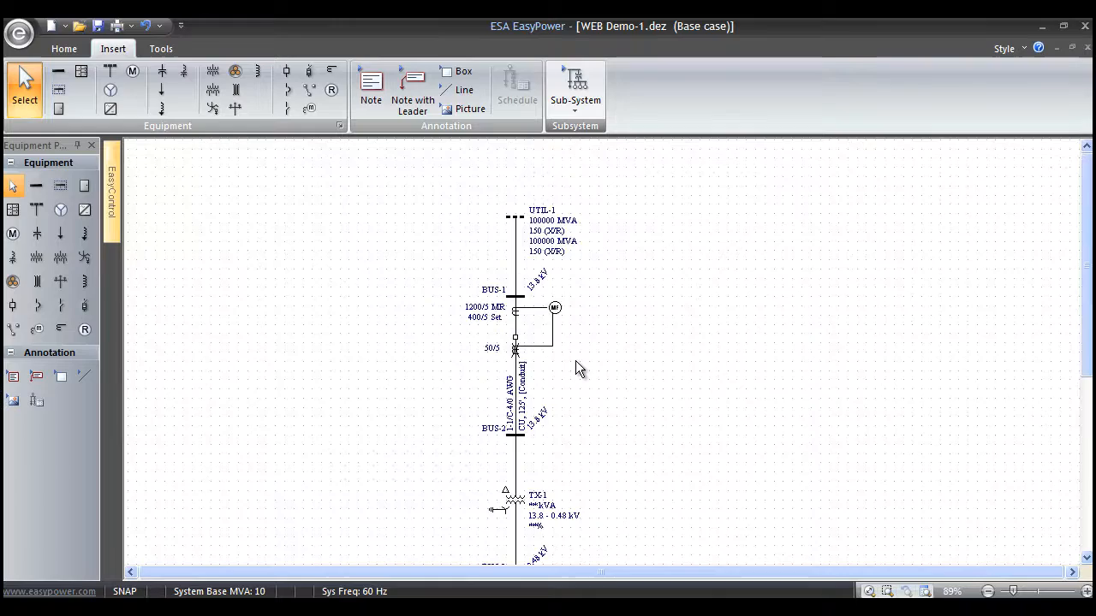
{"action": "mouse_move", "coordinate": [596, 364]}
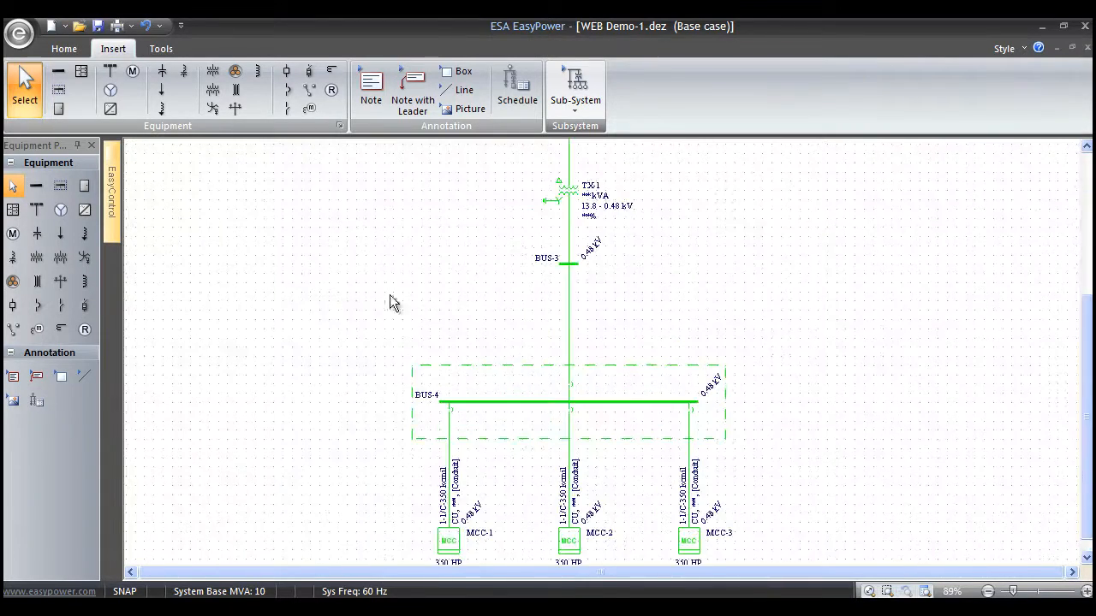
- Auto-design breakers and cables for BUS-4 switchgear and its MCC feeders
{"action": "right_click", "coordinate": [394, 301]}
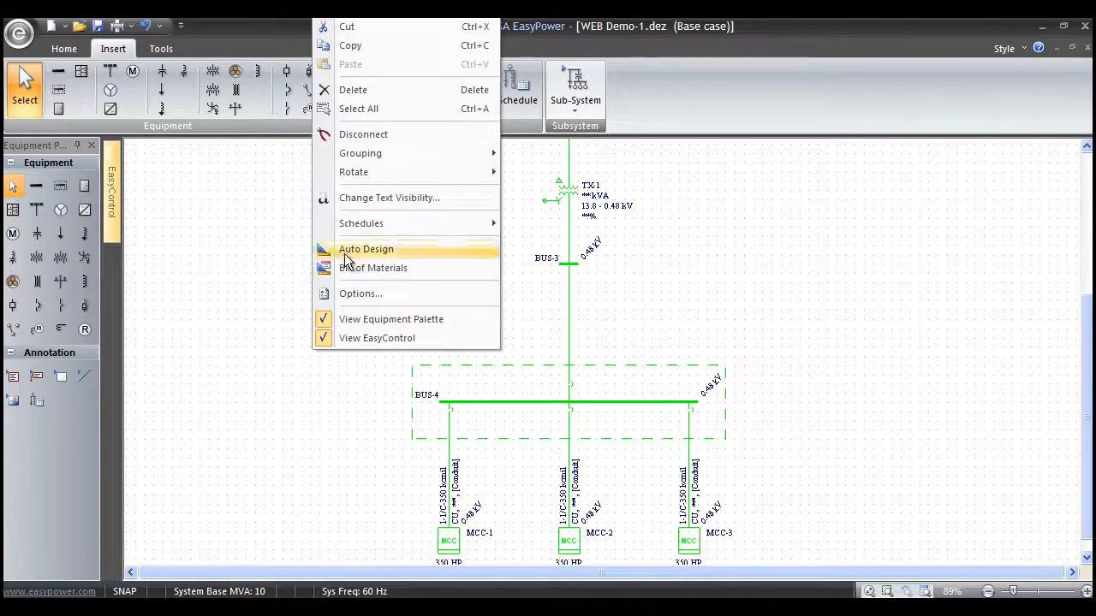
{"action": "left_click", "coordinate": [366, 250]}
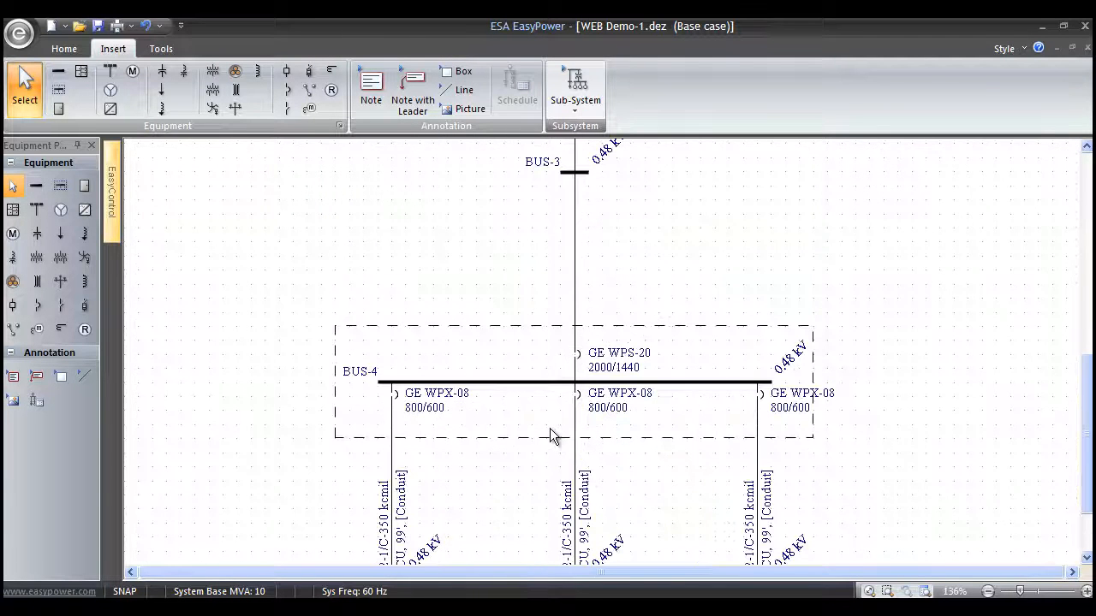
{"action": "scroll", "scroll_direction": "down", "scroll_amount": 3}
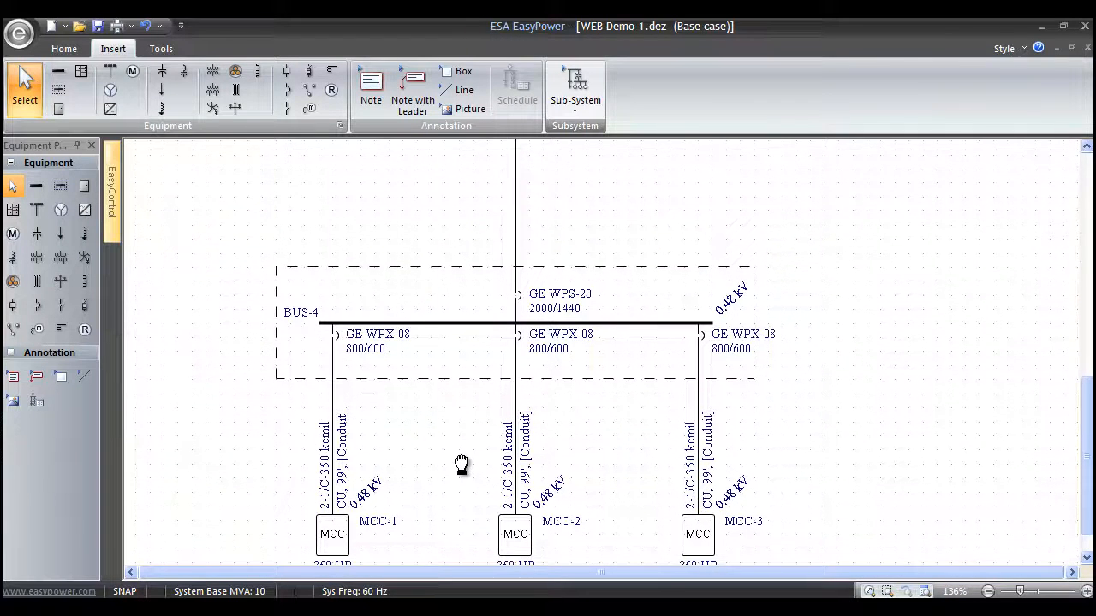
{"action": "mouse_move", "coordinate": [466, 467]}
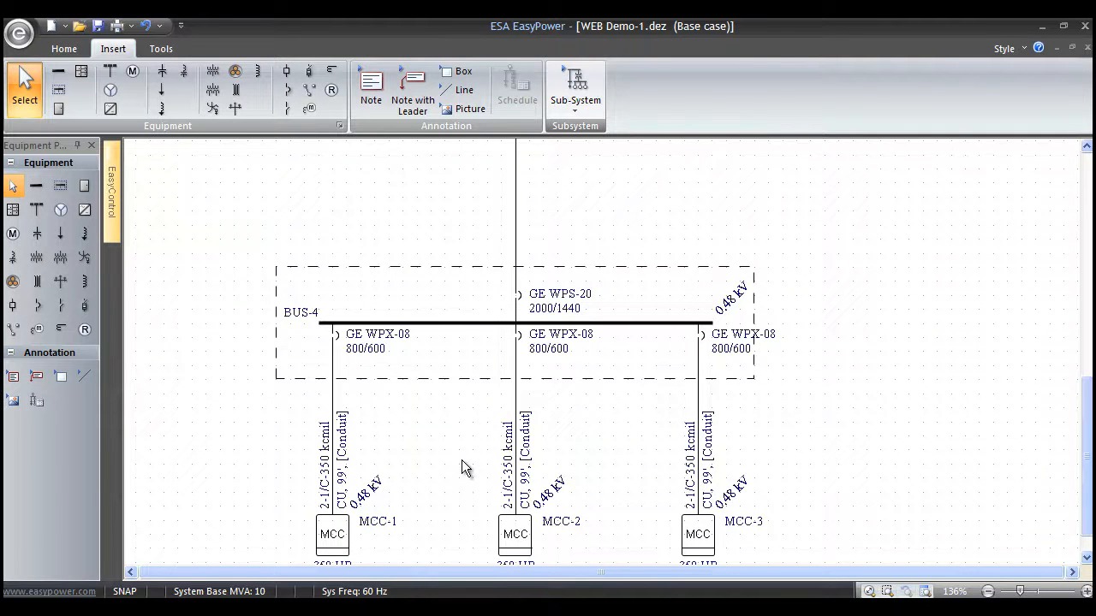
- Switch to Short Circuit analysis and fault BUS-4 to show its 26.44 kA fault current
{"action": "left_click", "coordinate": [63, 48]}
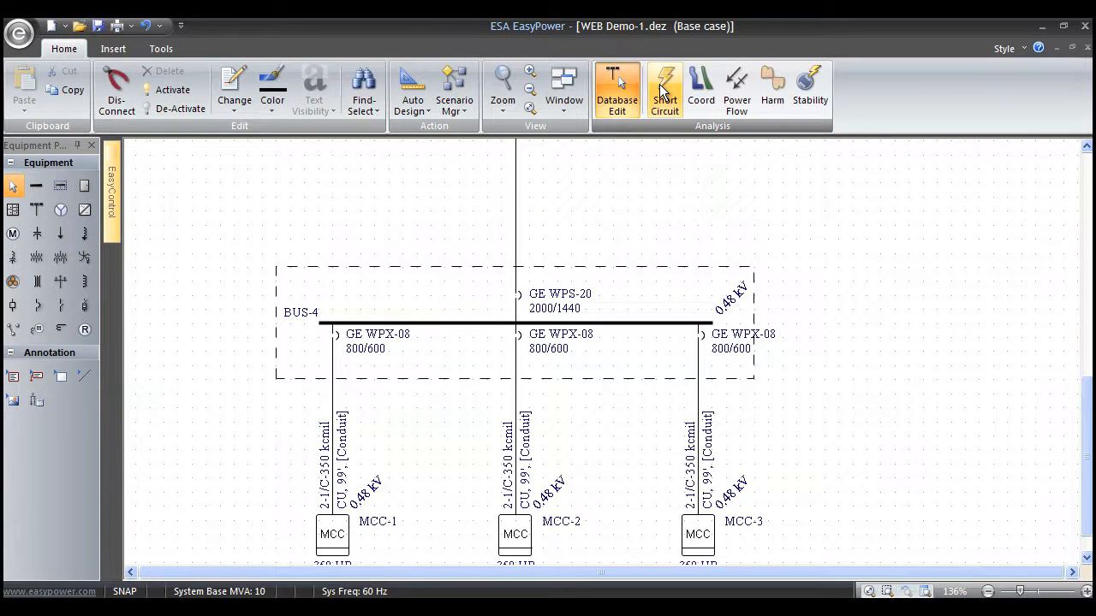
{"action": "left_click", "coordinate": [665, 86]}
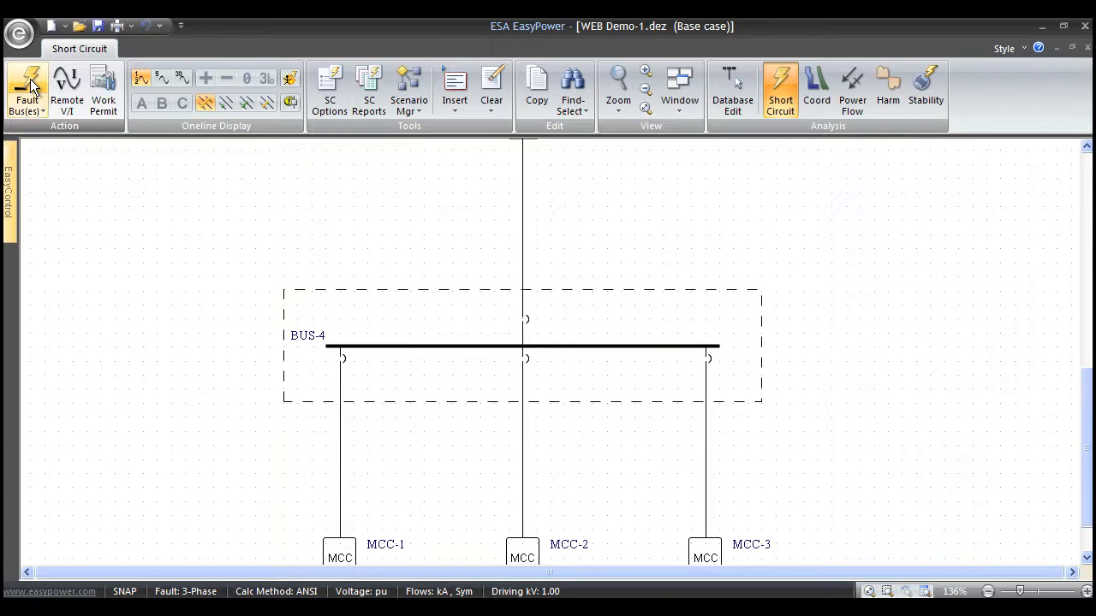
{"action": "left_click", "coordinate": [27, 82]}
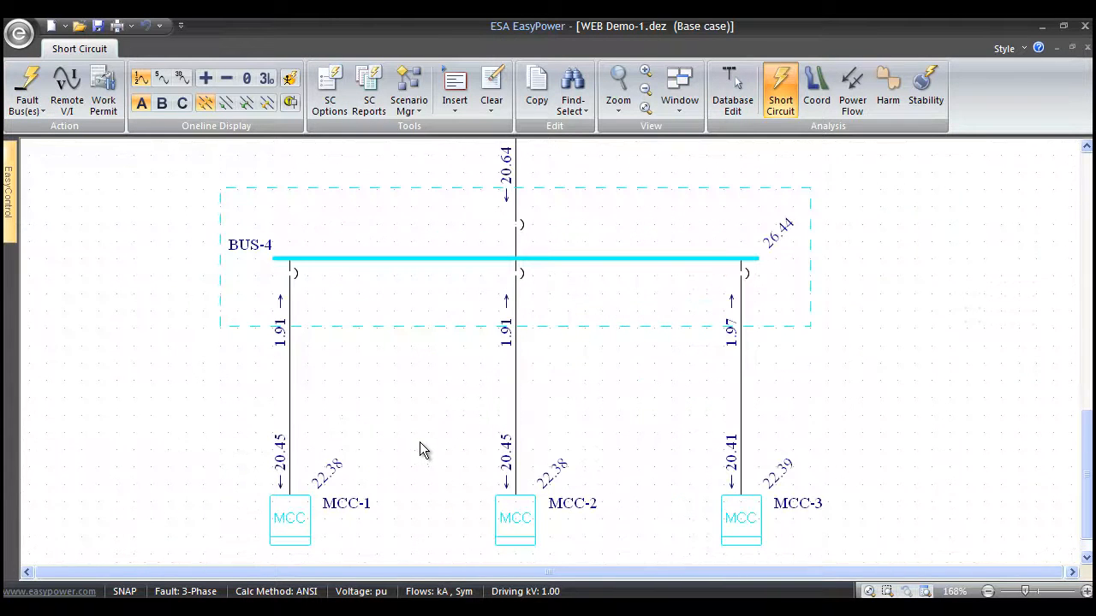
{"action": "mouse_move", "coordinate": [538, 168]}
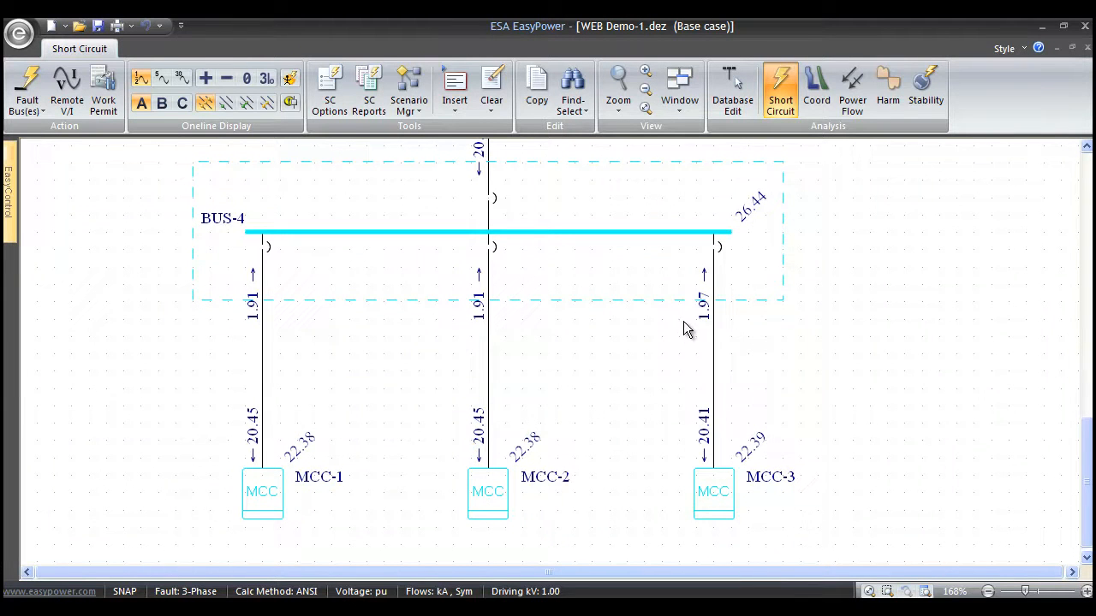
{"action": "mouse_move", "coordinate": [497, 363]}
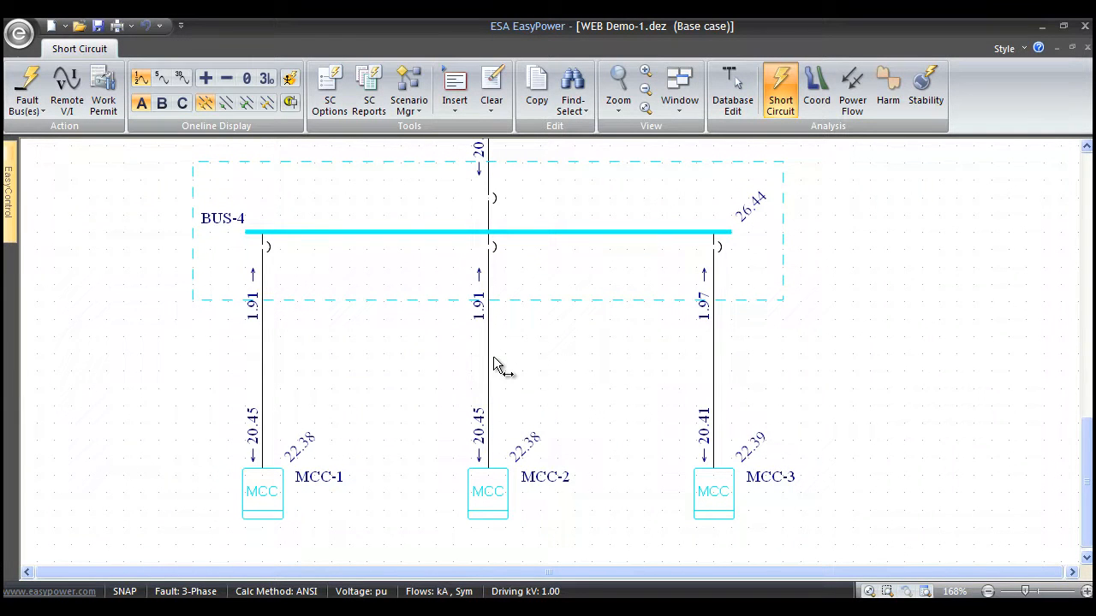
{"action": "mouse_move", "coordinate": [541, 358]}
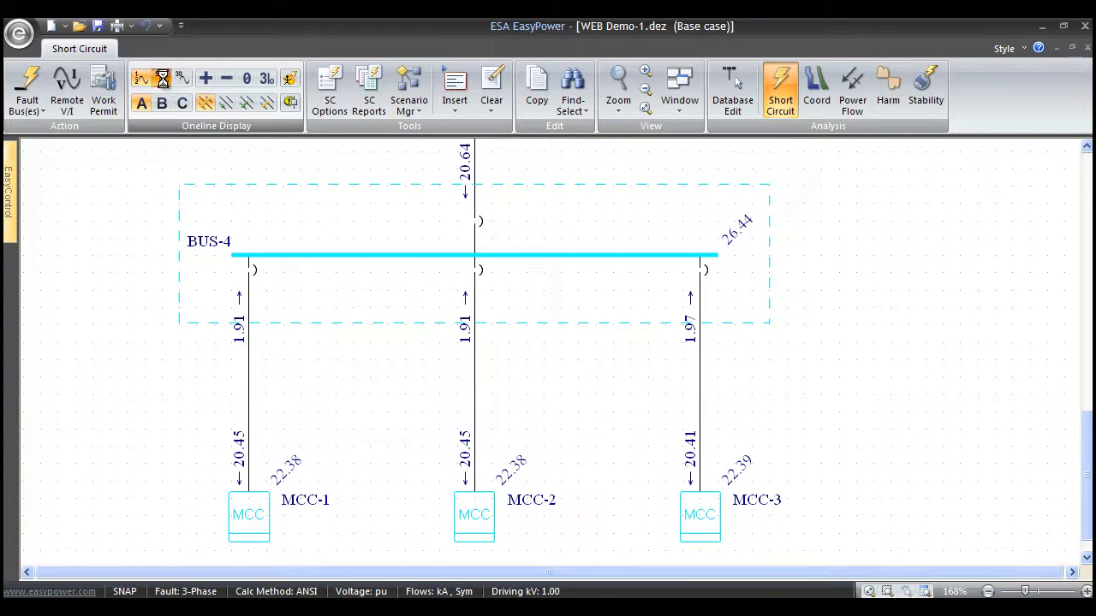
- Set the one-line display to a single three-phase fault value on BUS-4 and the MCC feeders
{"action": "left_click", "coordinate": [178, 79]}
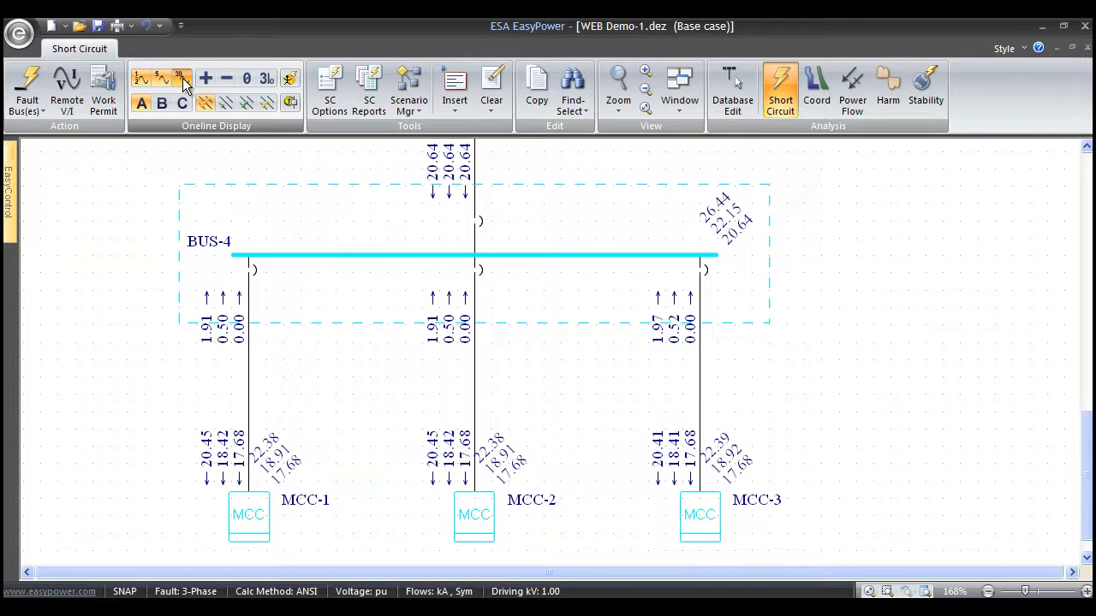
{"action": "left_click", "coordinate": [180, 78]}
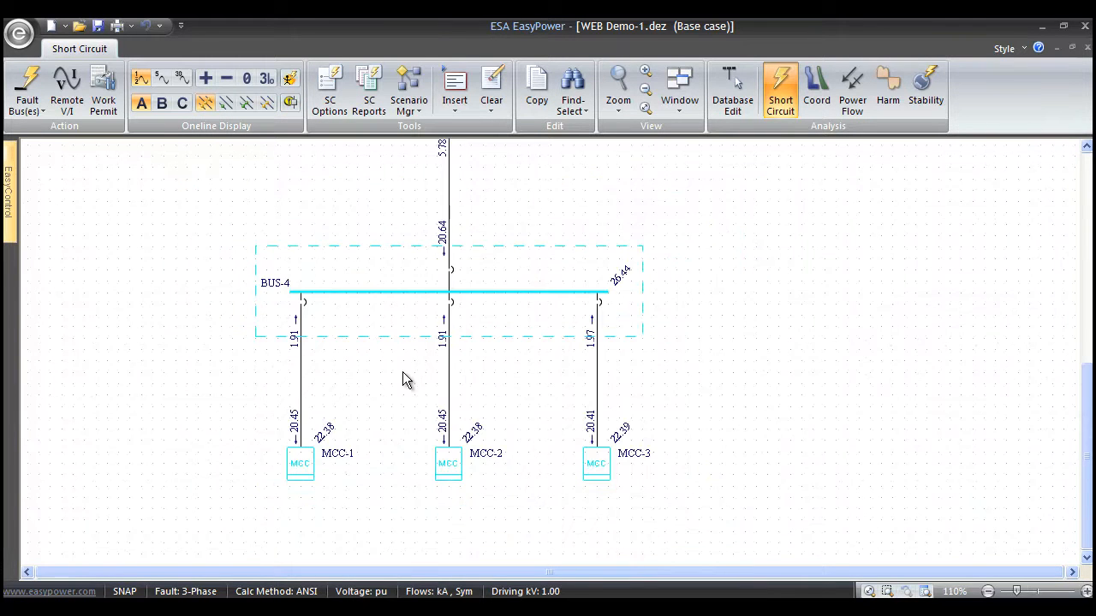
{"action": "mouse_move", "coordinate": [397, 368]}
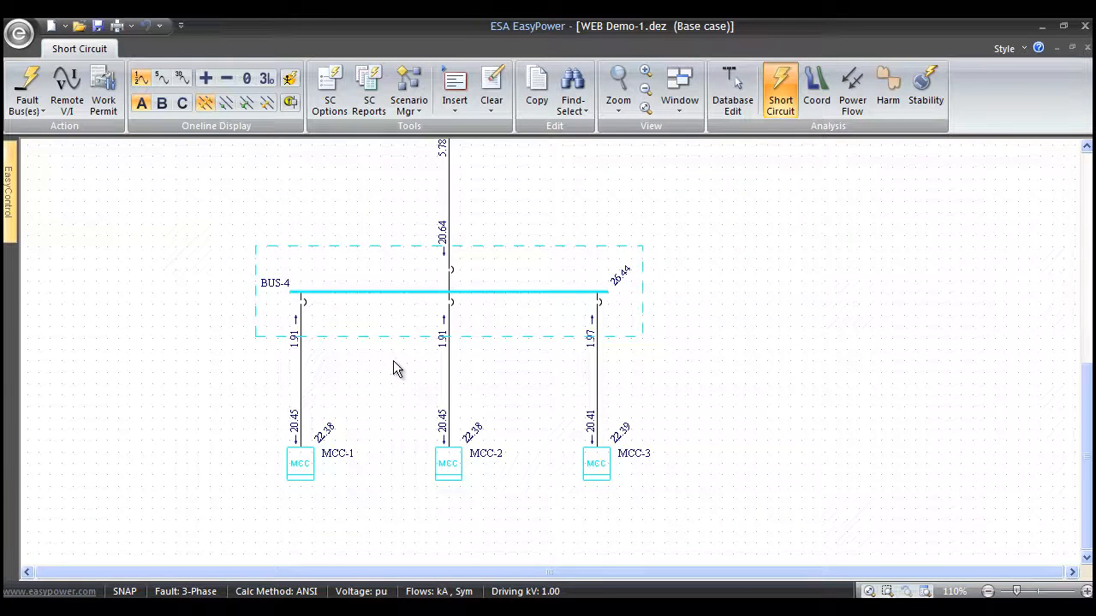
{"action": "mouse_move", "coordinate": [817, 89]}
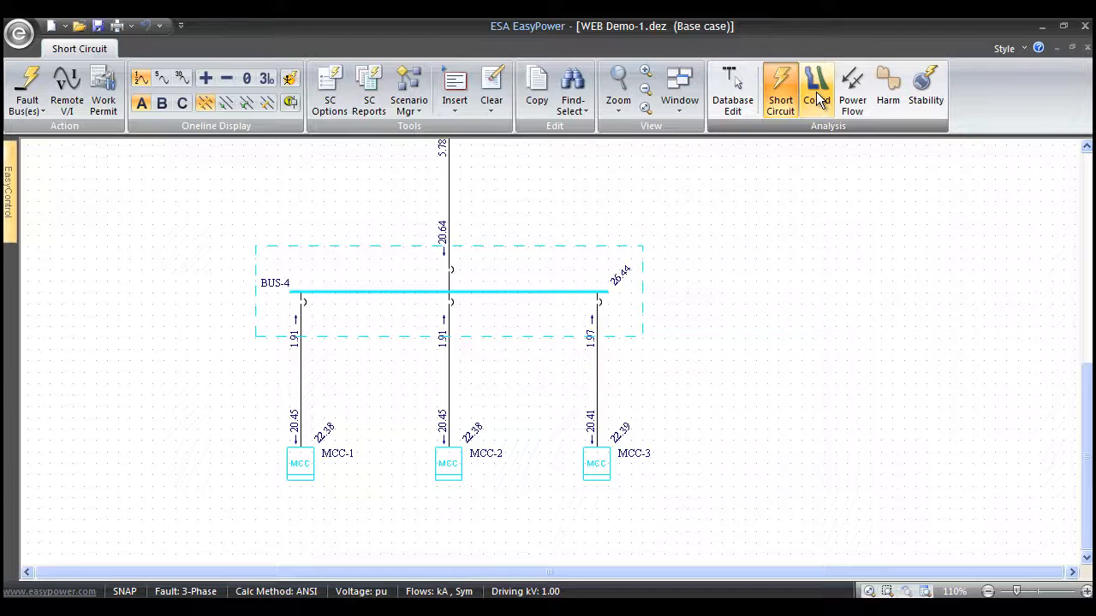
- Enter Coordination mode and open the saved TCC-2 plot beside the BUS-3 to MCC-2 branch
{"action": "left_click", "coordinate": [818, 86]}
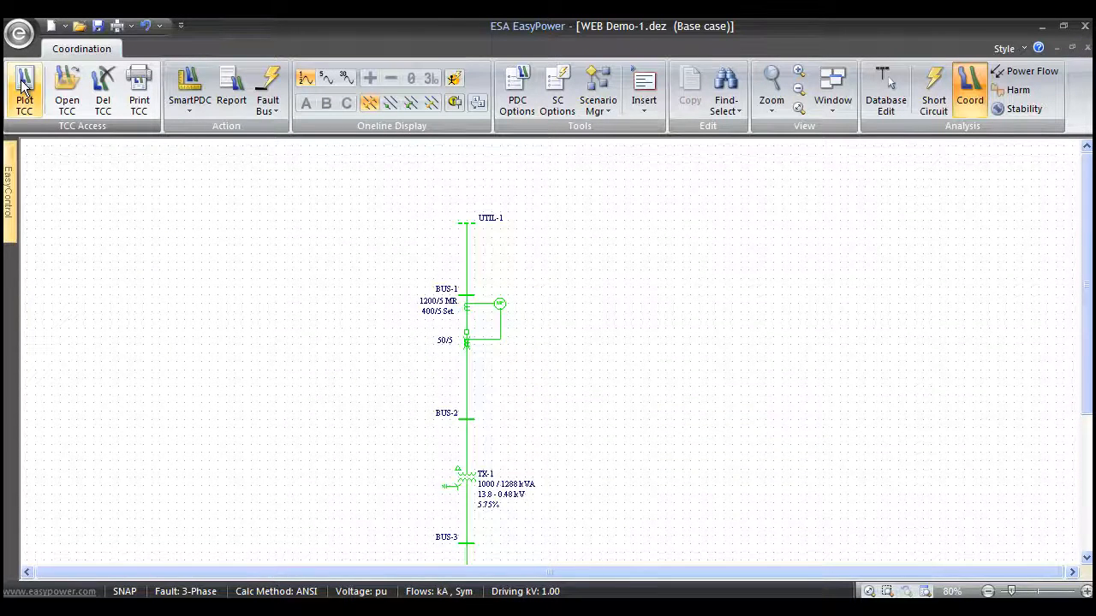
{"action": "left_click", "coordinate": [24, 86]}
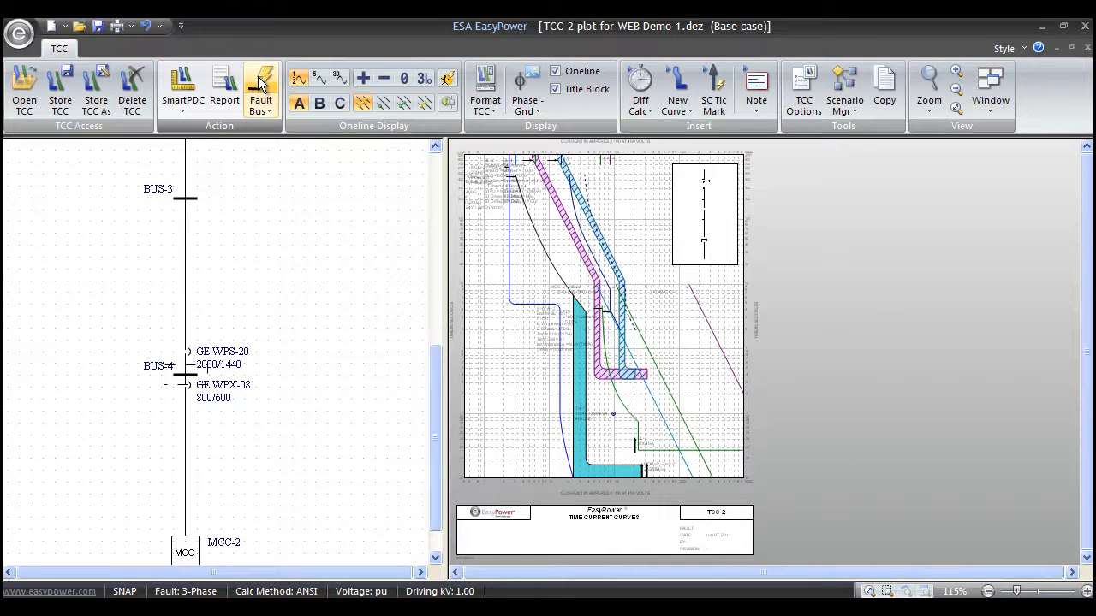
{"action": "left_click", "coordinate": [260, 85]}
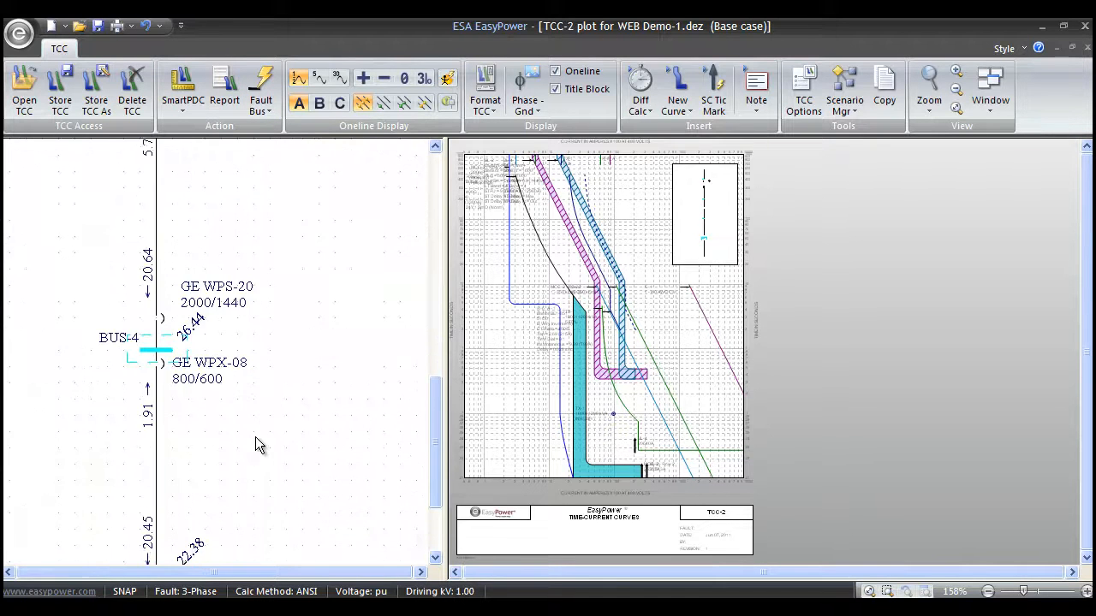
- Fault BUS-4 in the TCC view so fault-current marks appear on the TCC-2 device curves
{"action": "scroll", "scroll_direction": "down", "scroll_amount": 3}
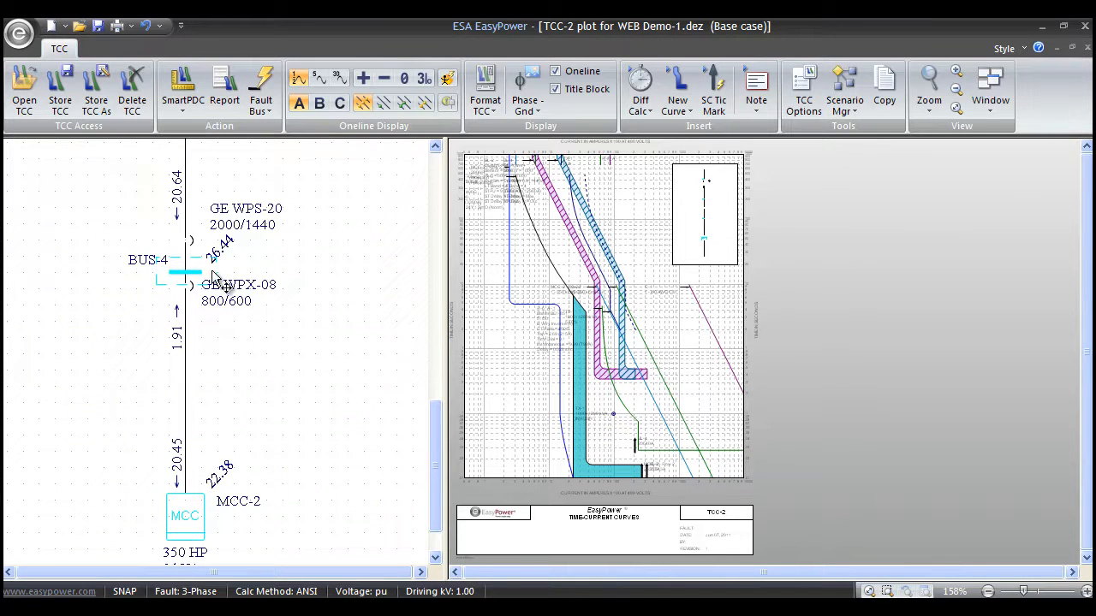
{"action": "mouse_move", "coordinate": [236, 315]}
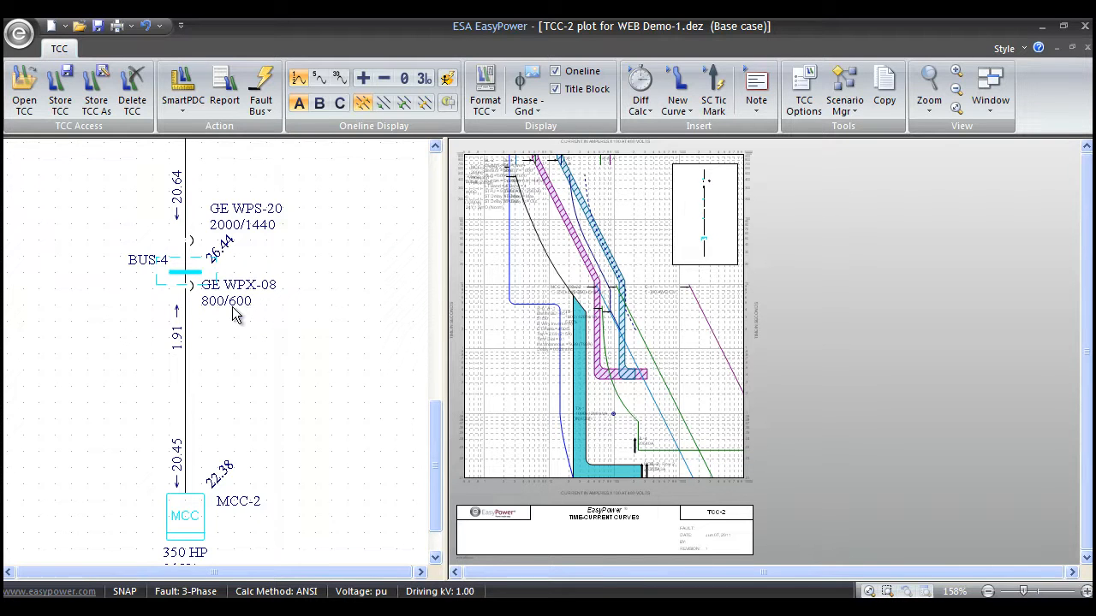
{"action": "left_click", "coordinate": [553, 89]}
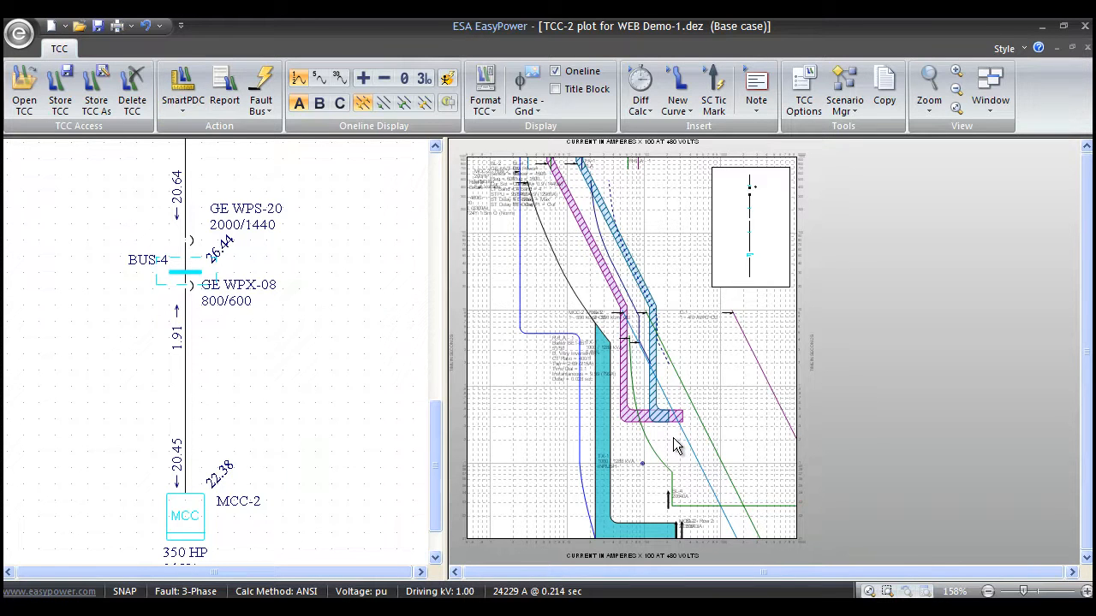
{"action": "left_click", "coordinate": [181, 82]}
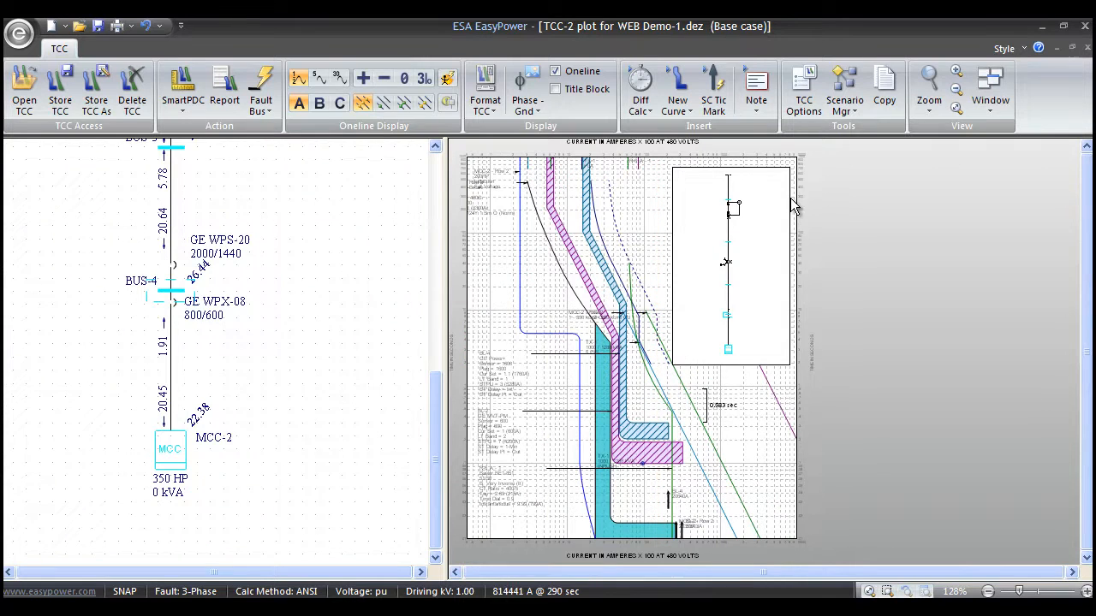
{"action": "mouse_move", "coordinate": [431, 369]}
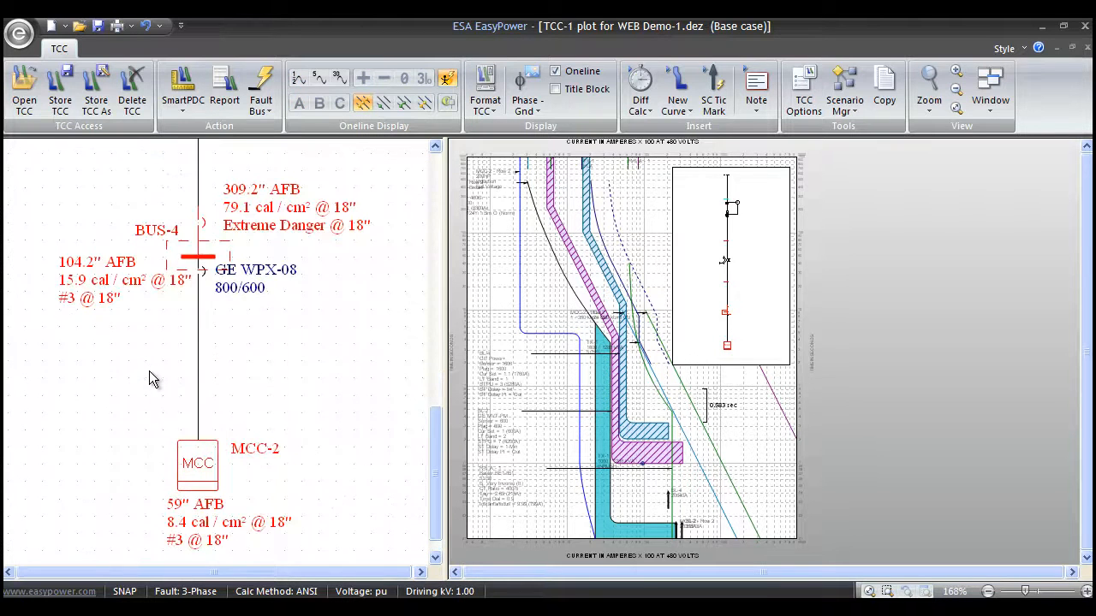
{"action": "mouse_move", "coordinate": [212, 525]}
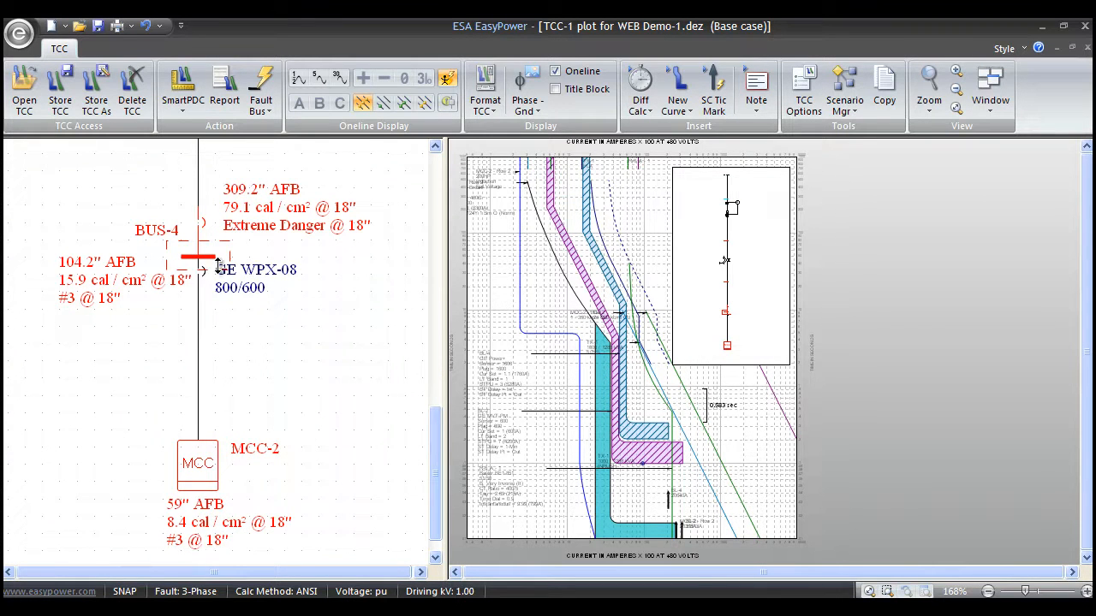
{"action": "mouse_move", "coordinate": [227, 233]}
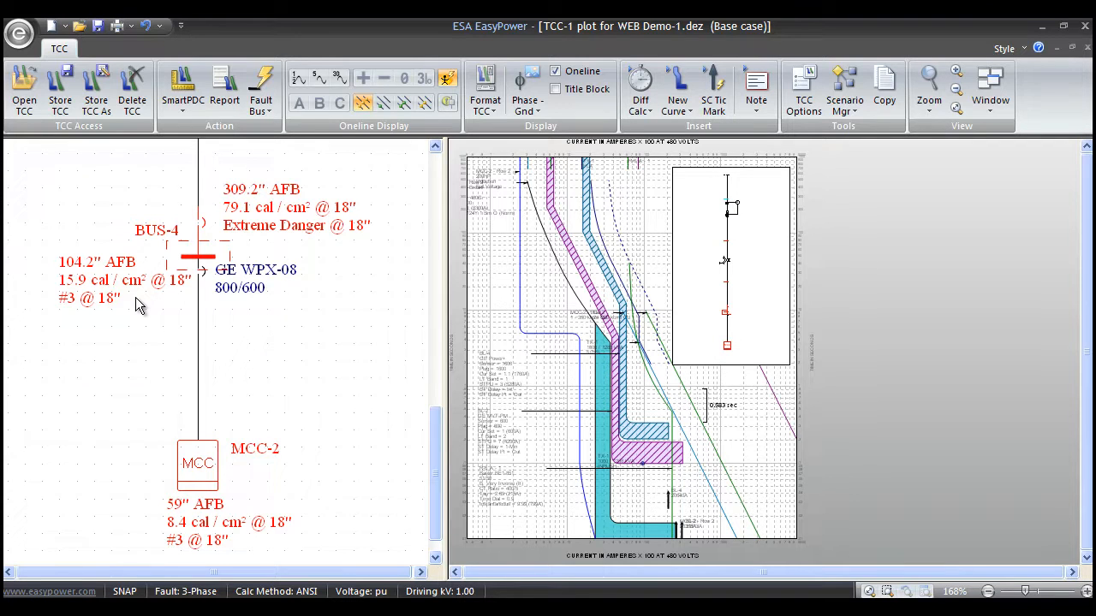
{"action": "mouse_move", "coordinate": [320, 354]}
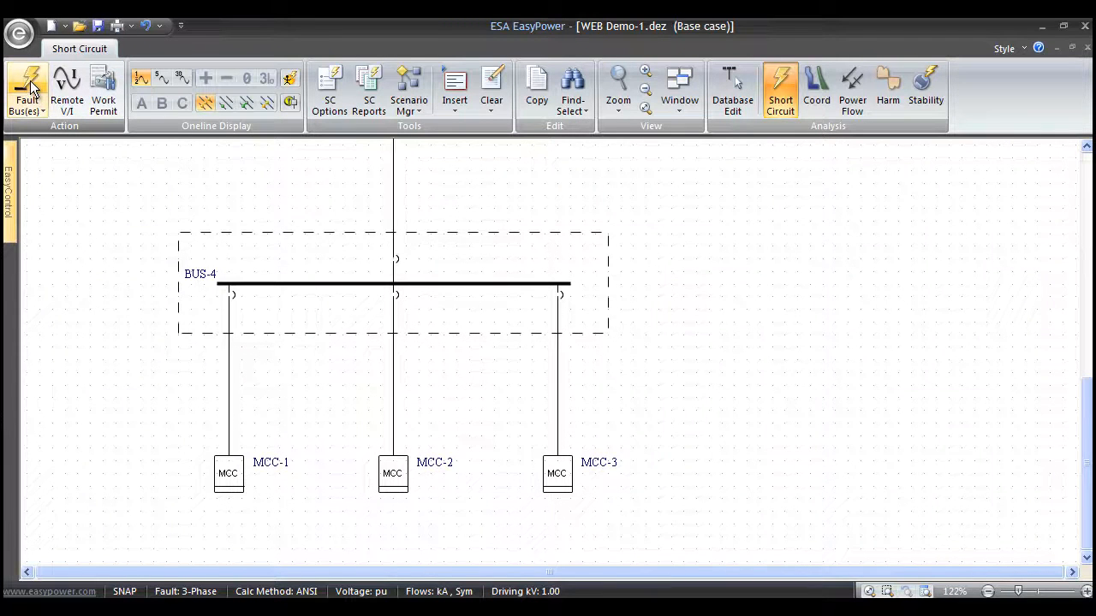
- Fault all buses and display arc-flash results: BUS-4 at 79.1 cal/cm², each MCC at 8.4 cal/cm²
{"action": "left_click", "coordinate": [27, 82]}
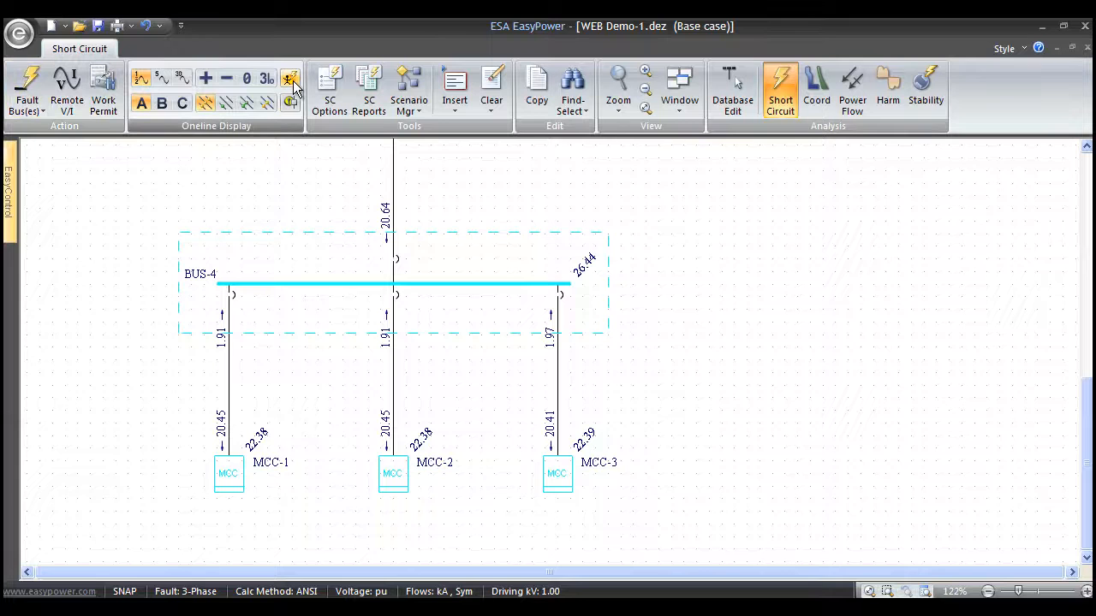
{"action": "left_click", "coordinate": [290, 77]}
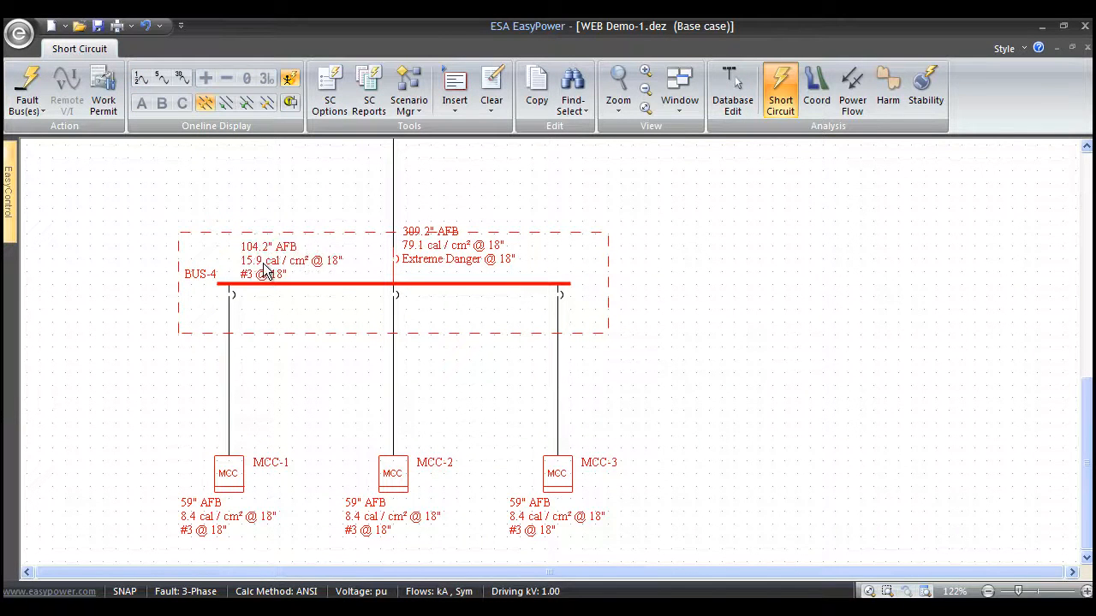
{"action": "mouse_move", "coordinate": [295, 416]}
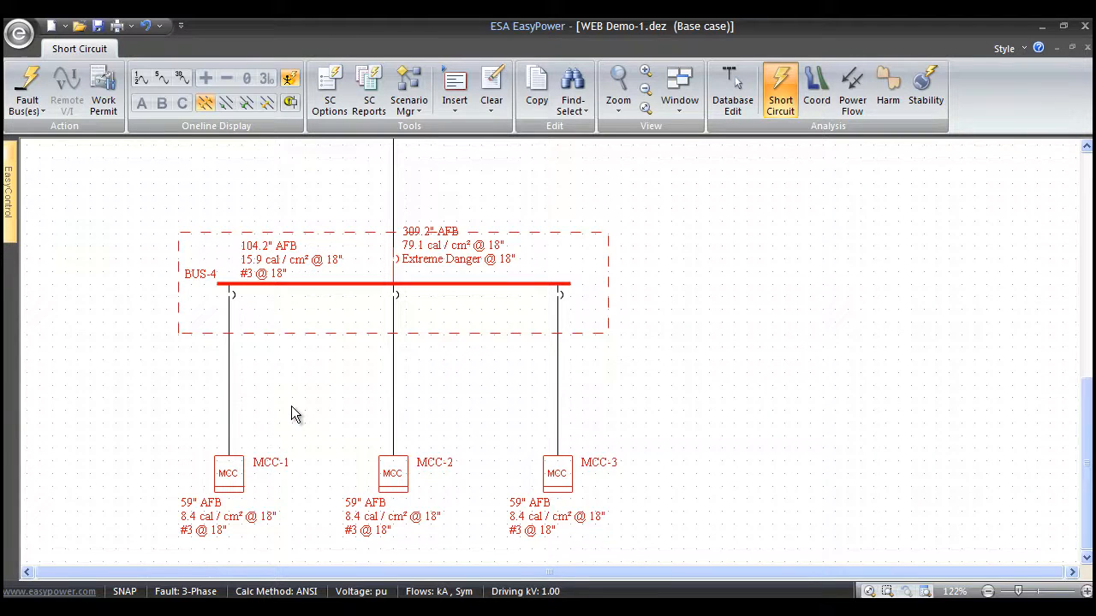
{"action": "mouse_move", "coordinate": [293, 394]}
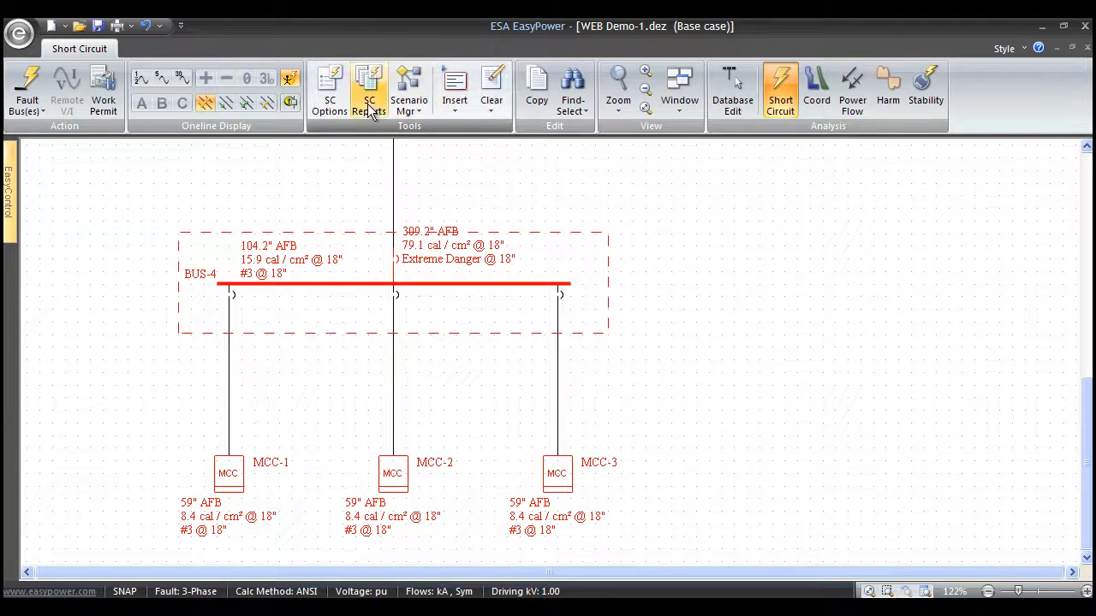
- Enable the Arc Flash Spreadsheet in the SC Options Arc Flash Hazard settings
{"action": "left_click", "coordinate": [329, 86]}
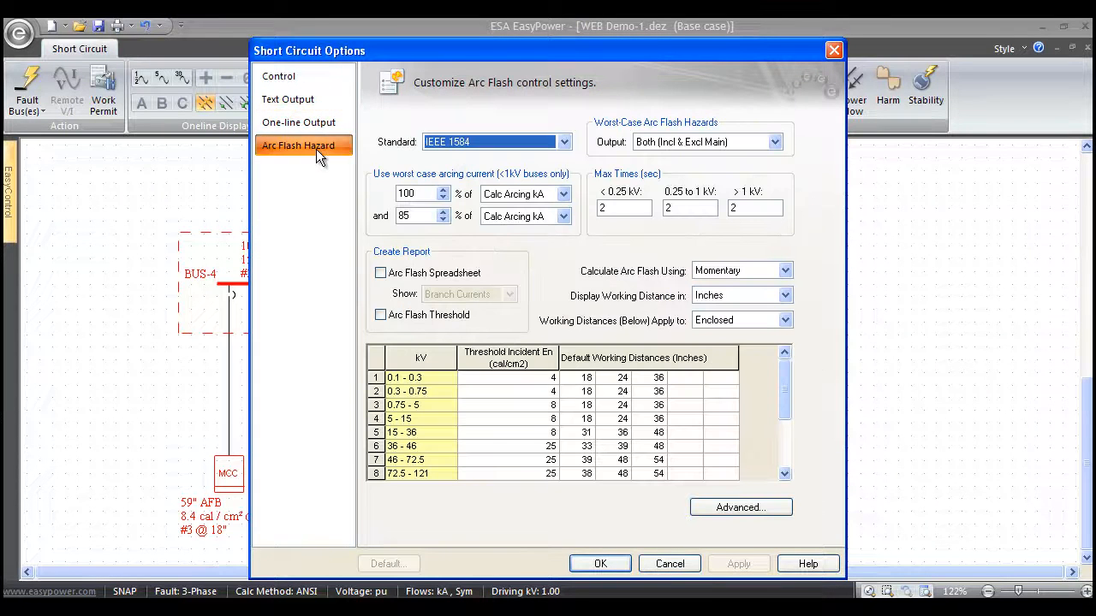
{"action": "left_click", "coordinate": [380, 272]}
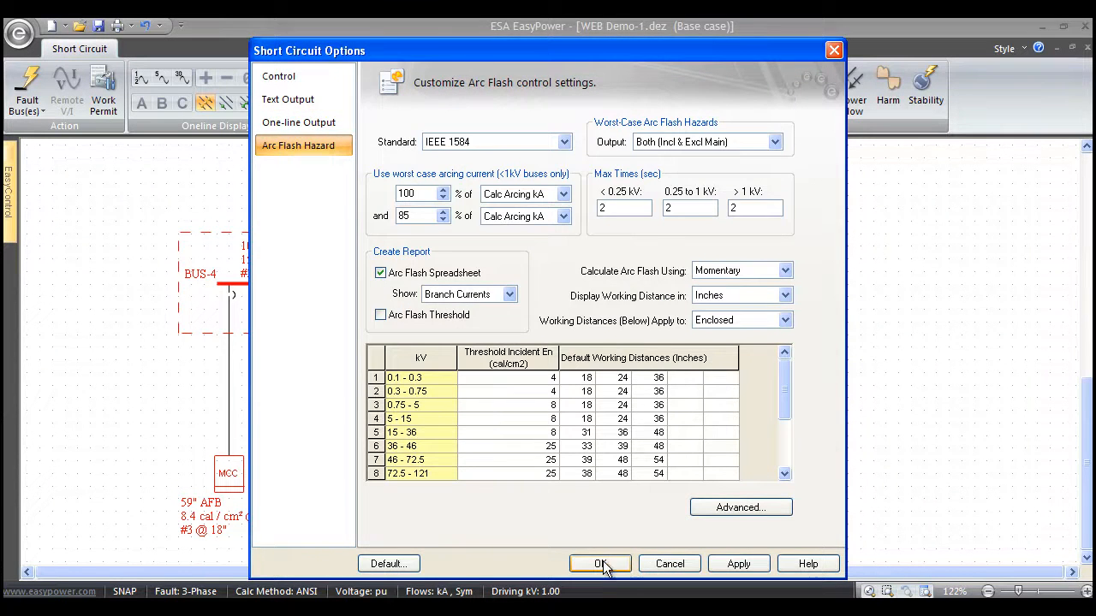
{"action": "left_click", "coordinate": [600, 563]}
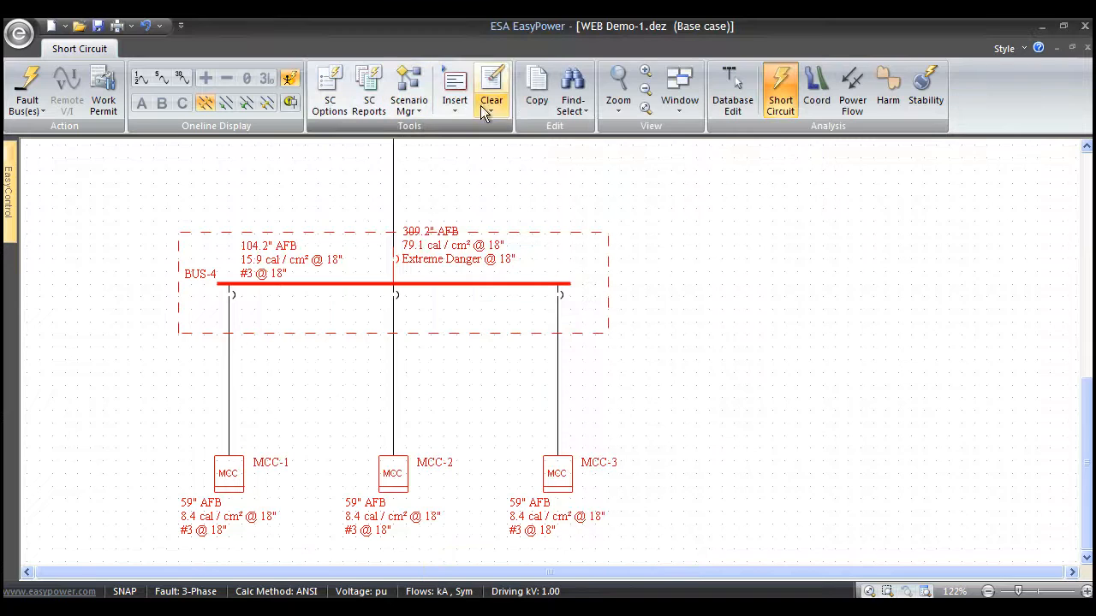
- Bring up the Arc Flash Hazard Report listing every bus from the Window menu
{"action": "left_click", "coordinate": [678, 85]}
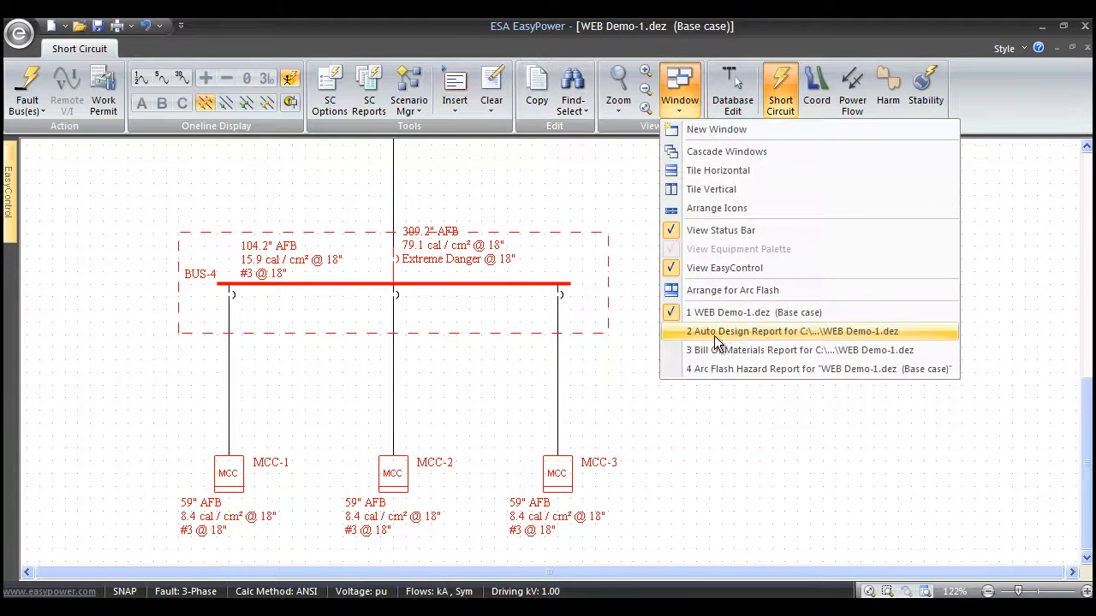
{"action": "left_click", "coordinate": [819, 368]}
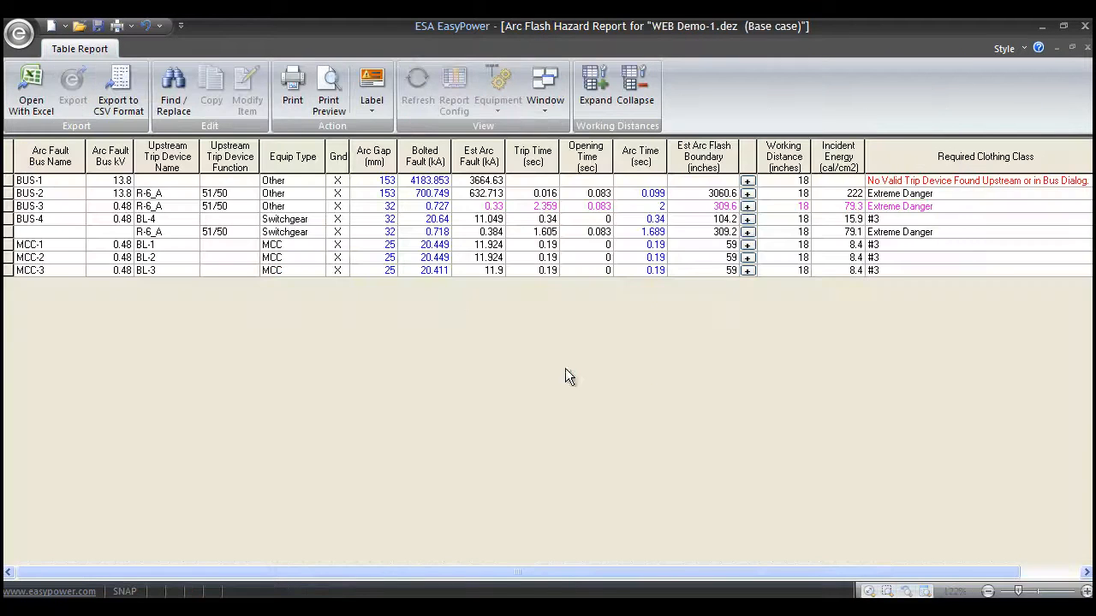
{"action": "mouse_move", "coordinate": [837, 219]}
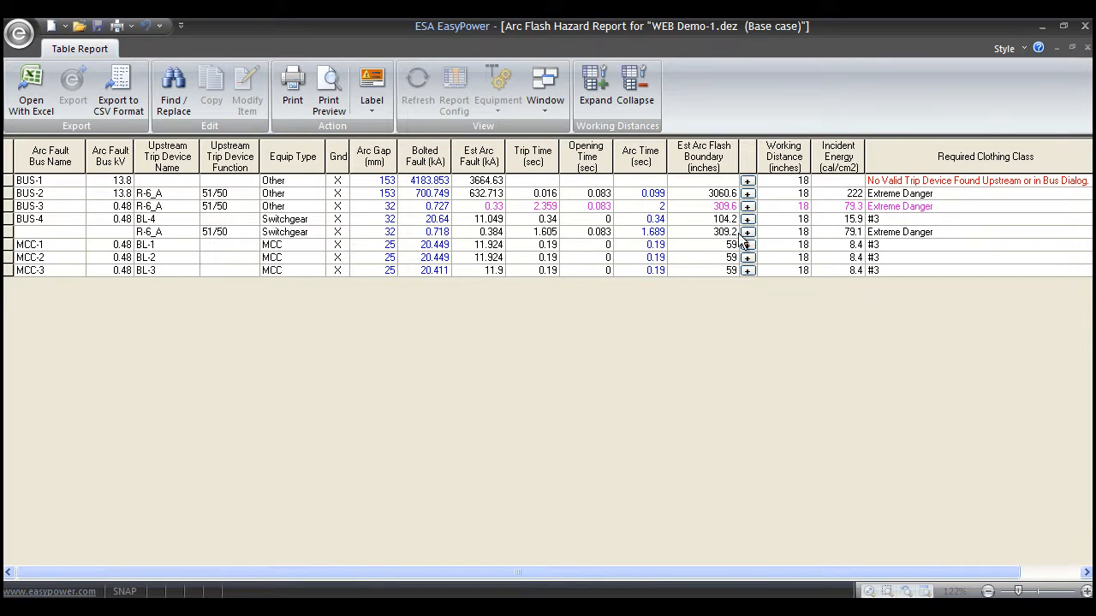
{"action": "mouse_move", "coordinate": [627, 213]}
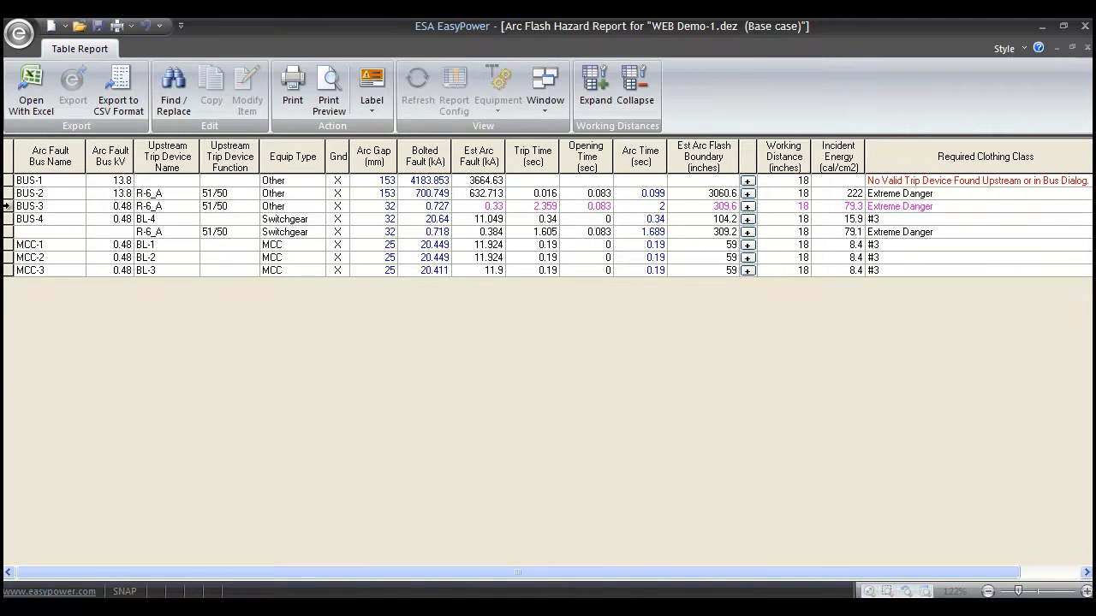
- Create the BUS-3 arc flash warning label: 79.3 cal/cm² at 18 in, Extreme Danger
{"action": "left_click", "coordinate": [34, 206]}
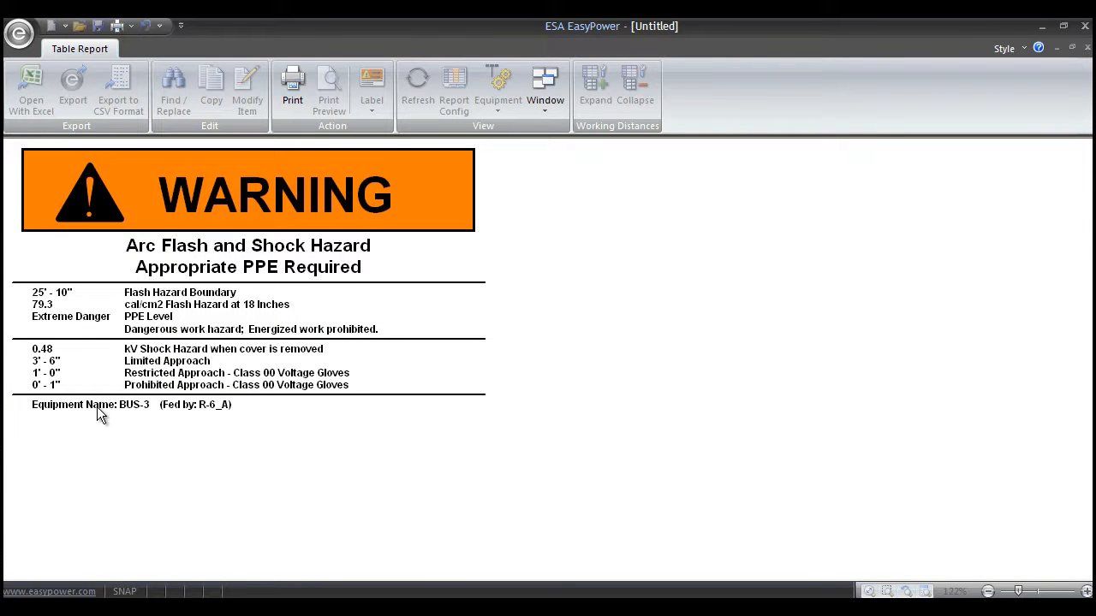
{"action": "mouse_move", "coordinate": [944, 150]}
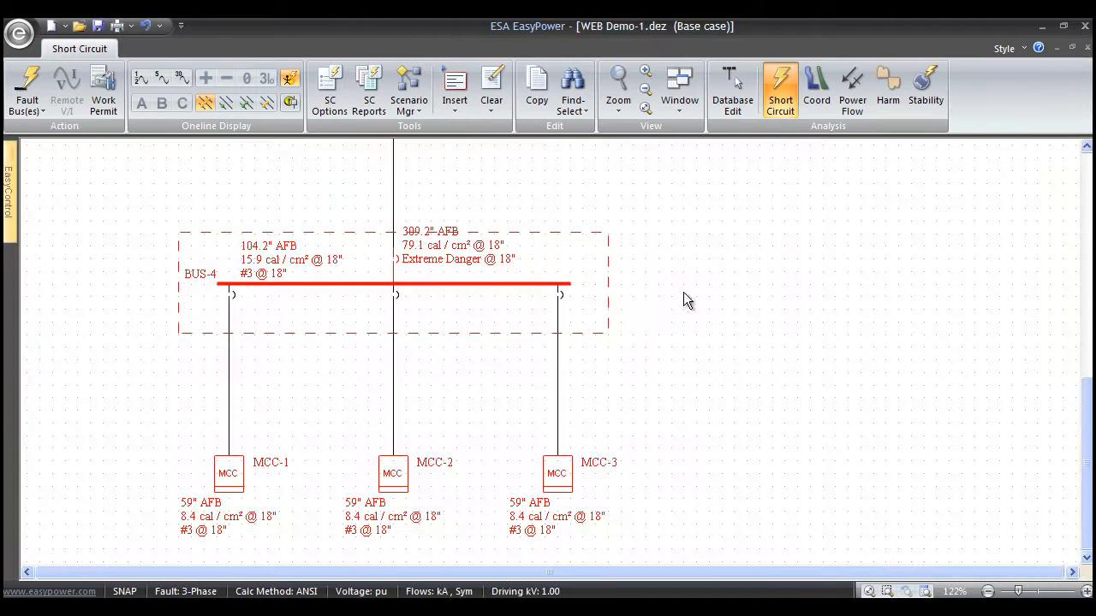
{"action": "mouse_move", "coordinate": [671, 315]}
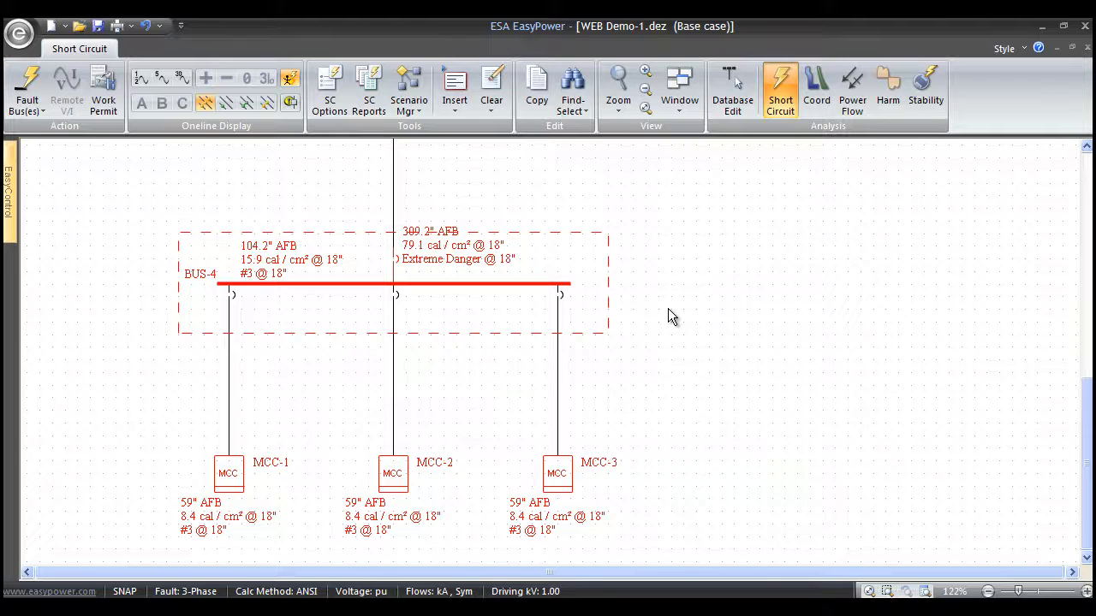
{"action": "mouse_move", "coordinate": [746, 305]}
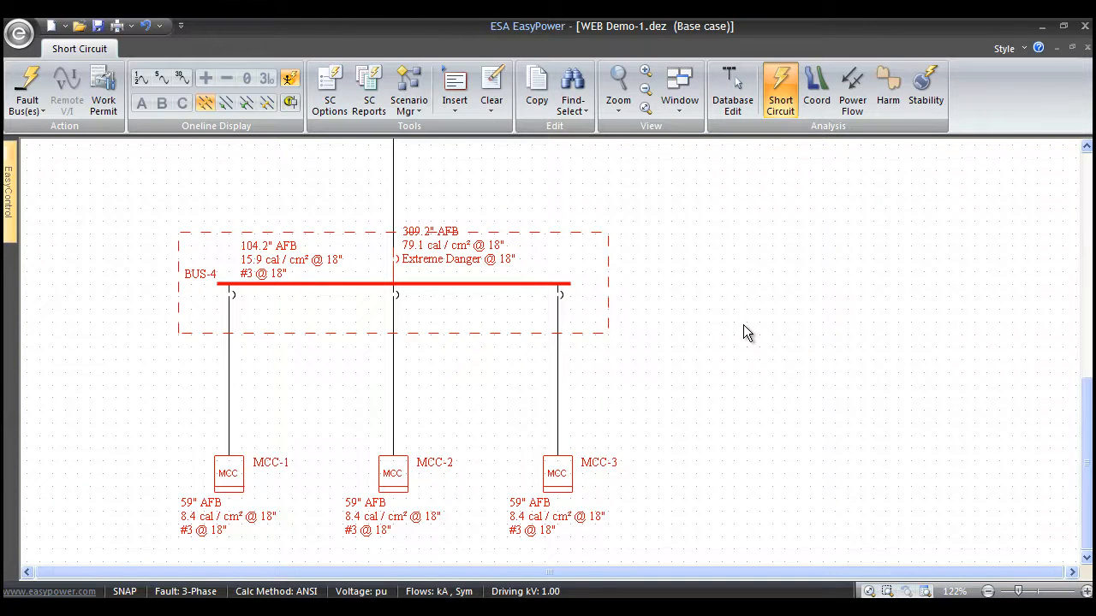
{"action": "mouse_move", "coordinate": [733, 332]}
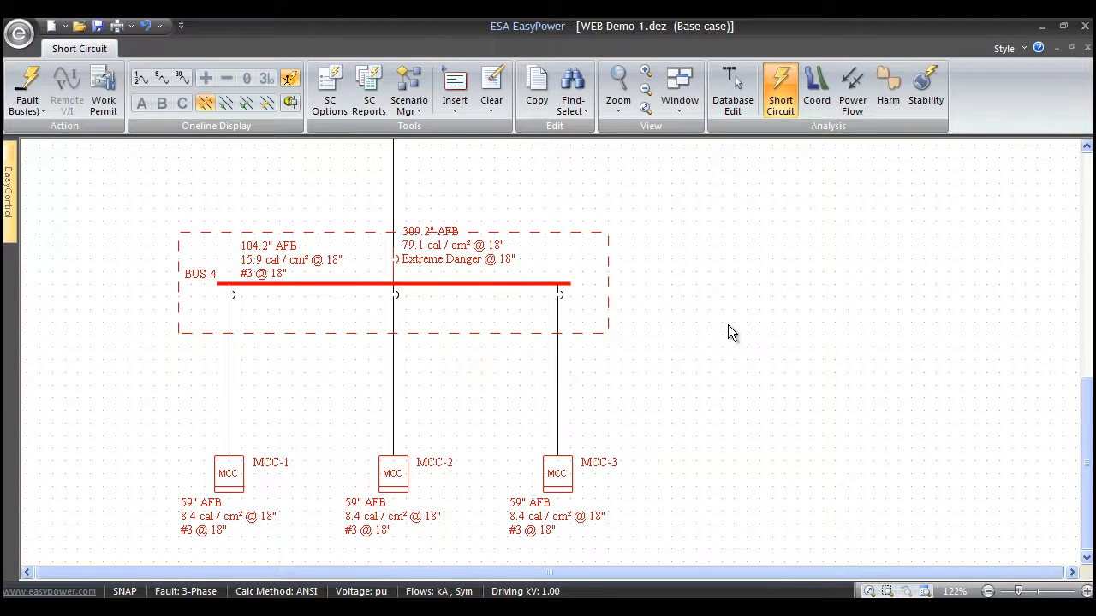